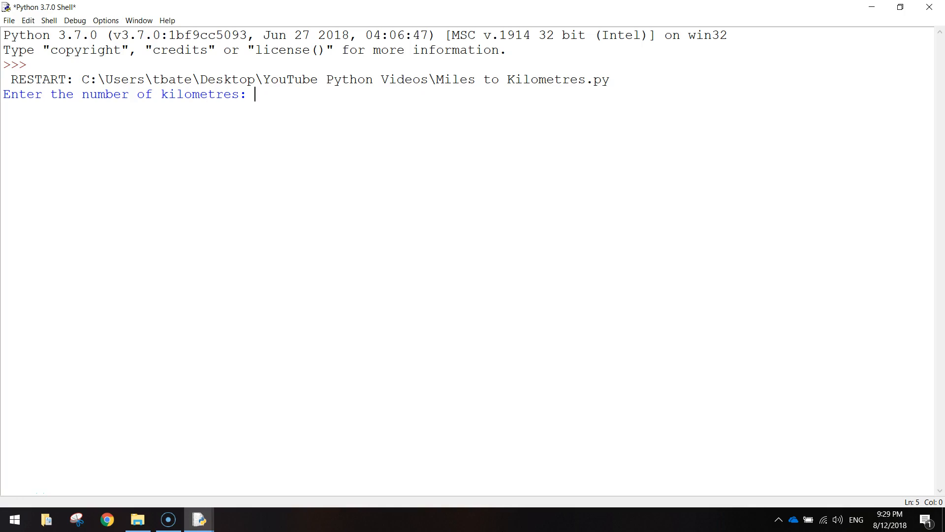
{"action": "mouse_move", "coordinate": [60, 101]}
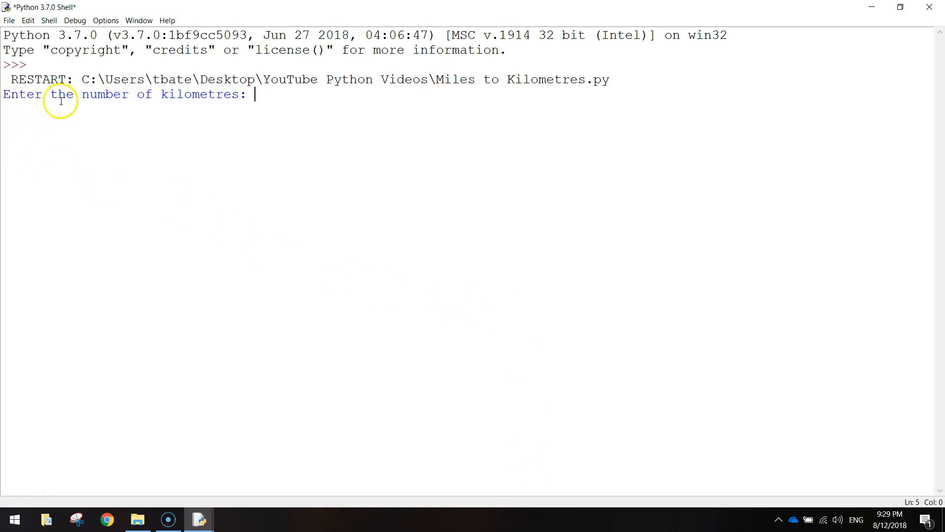
{"action": "mouse_move", "coordinate": [361, 313]}
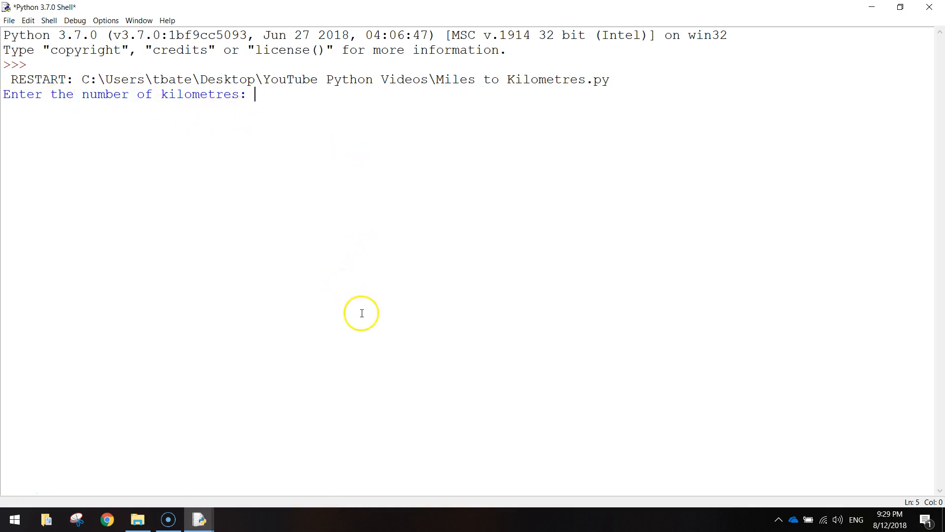
Step: Enter 10 kilometres at the prompt, getting 6.22 miles in the shell
{"action": "type", "text": "10"}
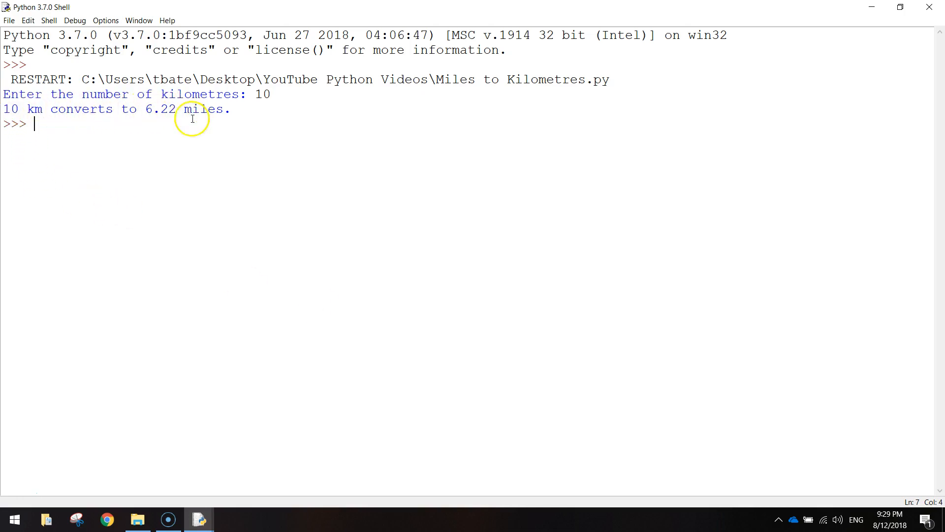
{"action": "mouse_move", "coordinate": [270, 148]}
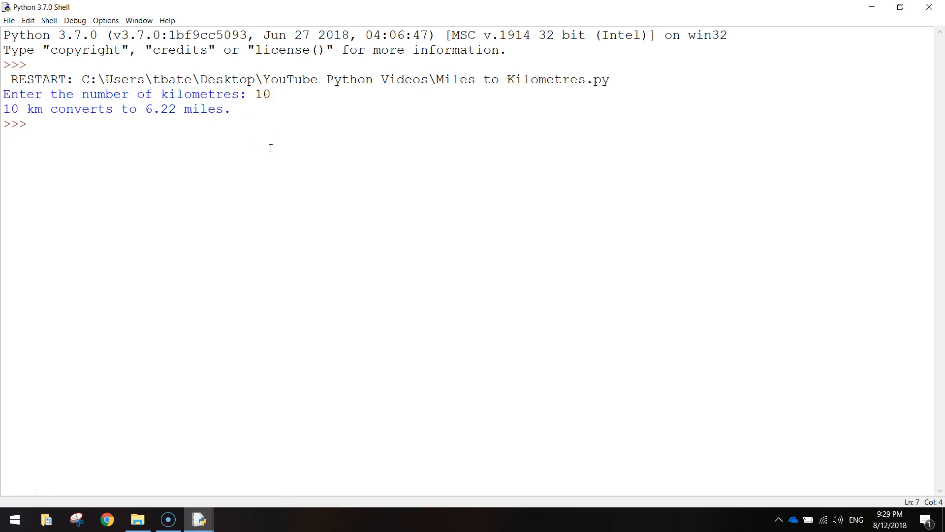
{"action": "mouse_move", "coordinate": [9, 20]}
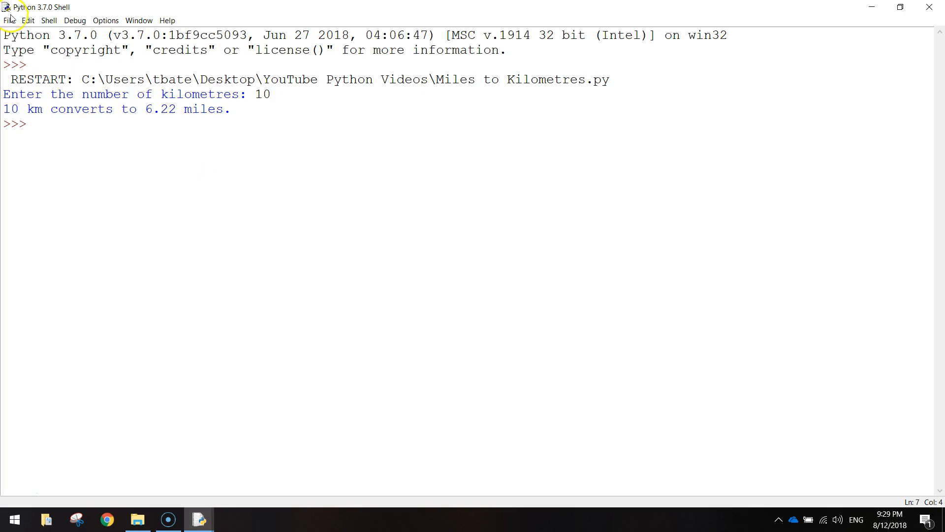
Step: Begin a new maximised script with kilometres = input("Enter the number of kilometres you wish to convert: ")
{"action": "left_click", "coordinate": [9, 20]}
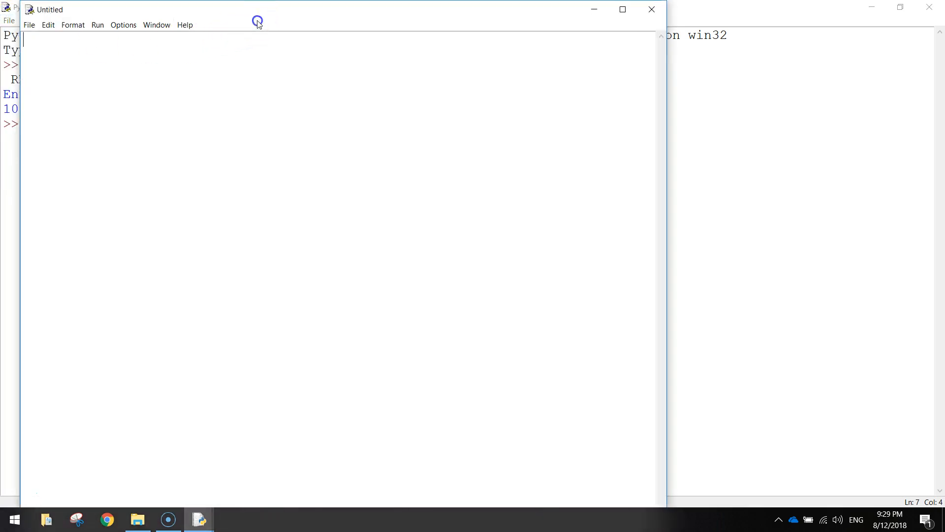
{"action": "left_click", "coordinate": [622, 9]}
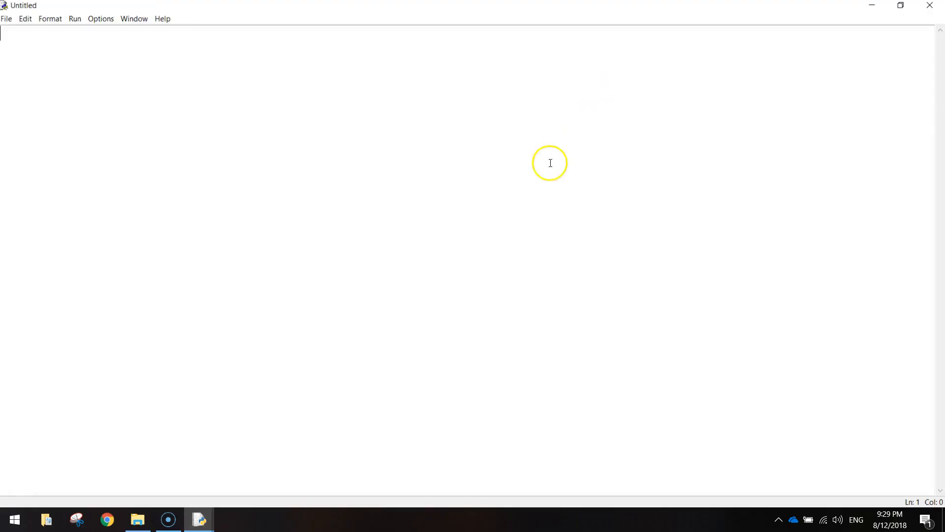
{"action": "mouse_move", "coordinate": [582, 294]}
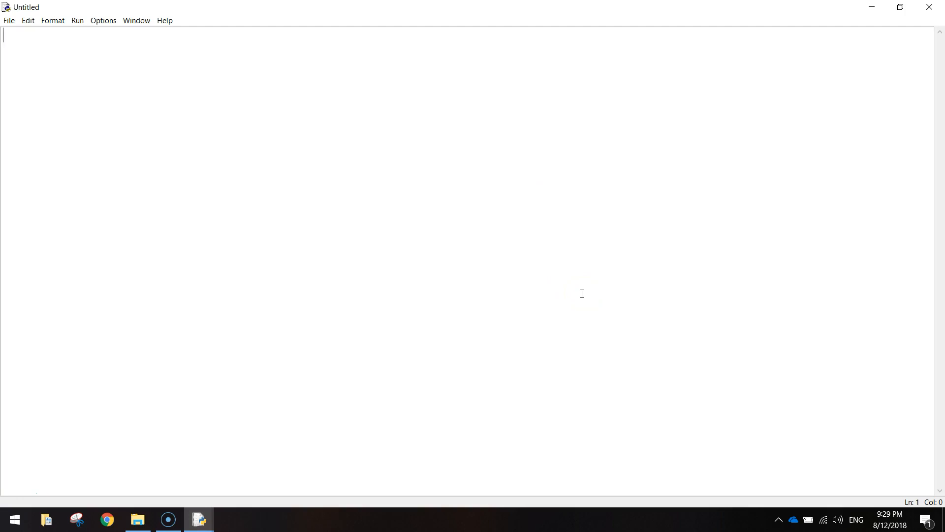
{"action": "type", "text": "k"}
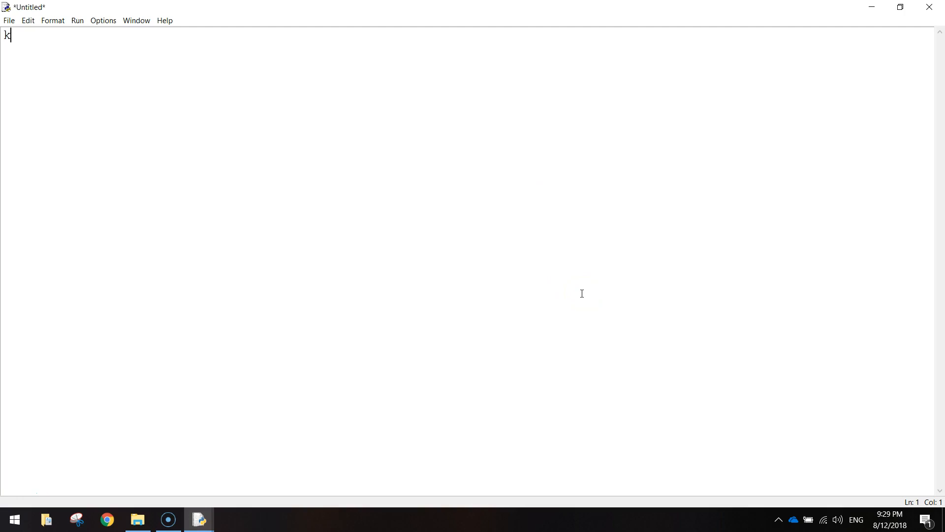
{"action": "type", "text": "ilometr"}
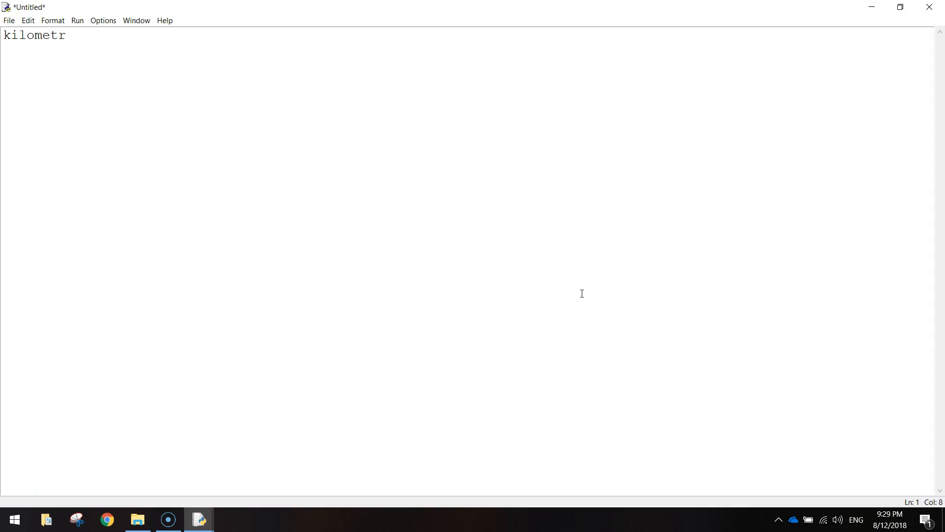
{"action": "type", "text": "es ="}
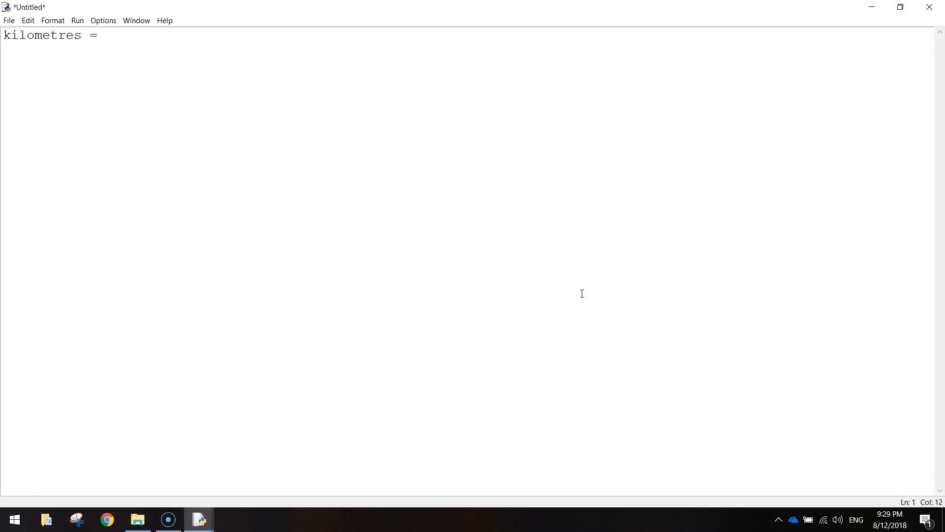
{"action": "type", "text": "input("}
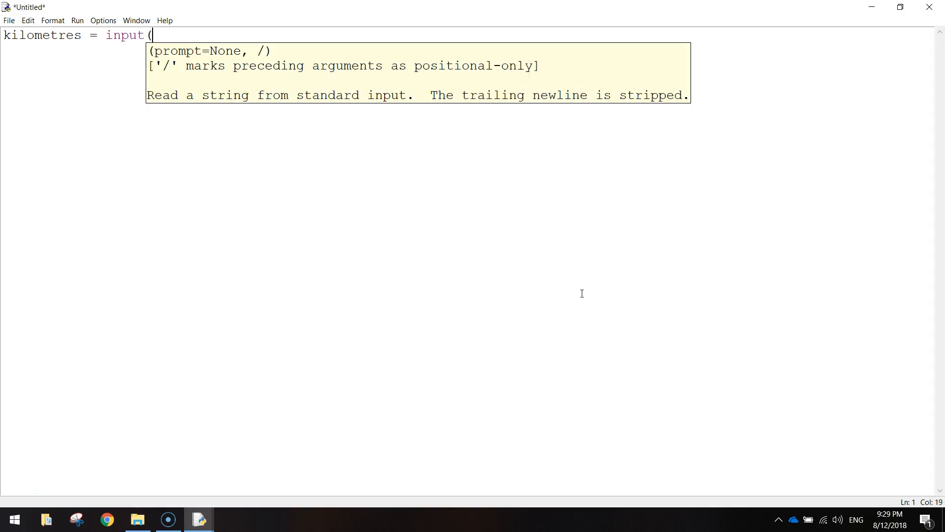
{"action": "type", "text": "\"Enter the u"}
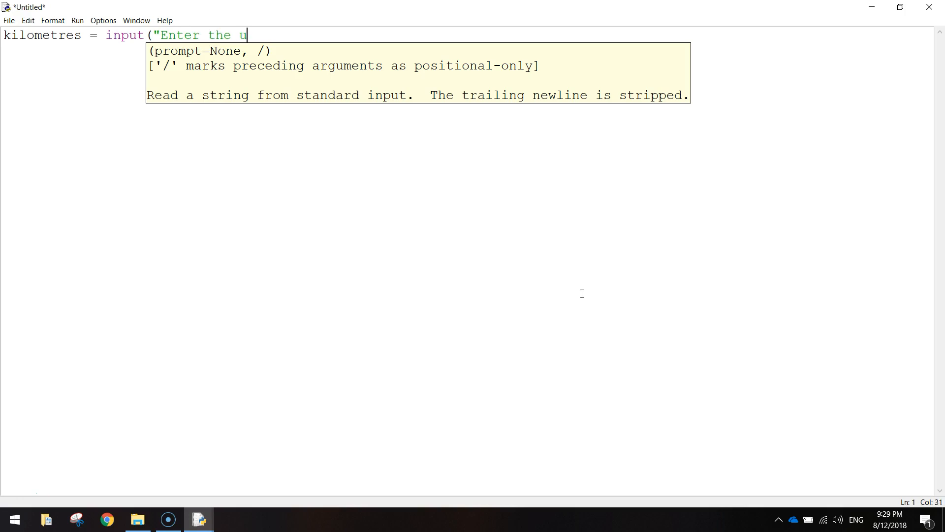
{"action": "type", "text": "number of ki"}
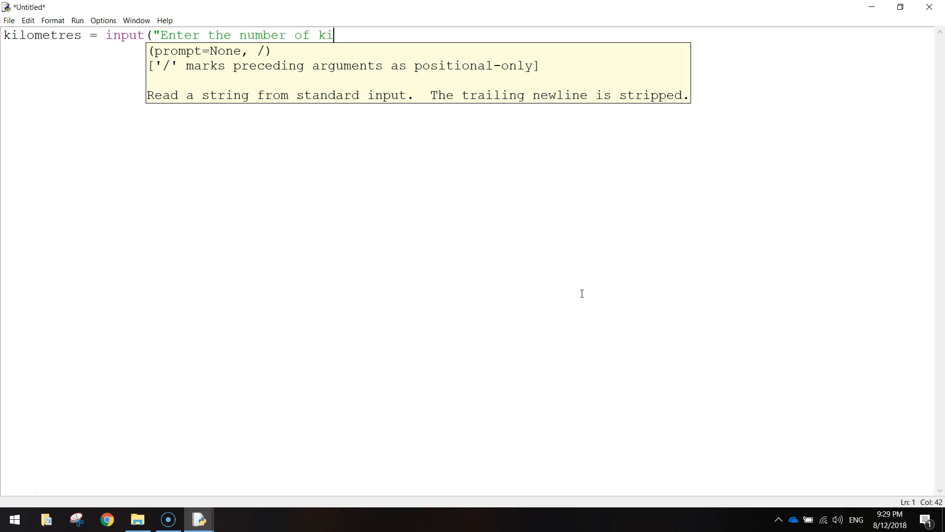
{"action": "type", "text": "lometres you"}
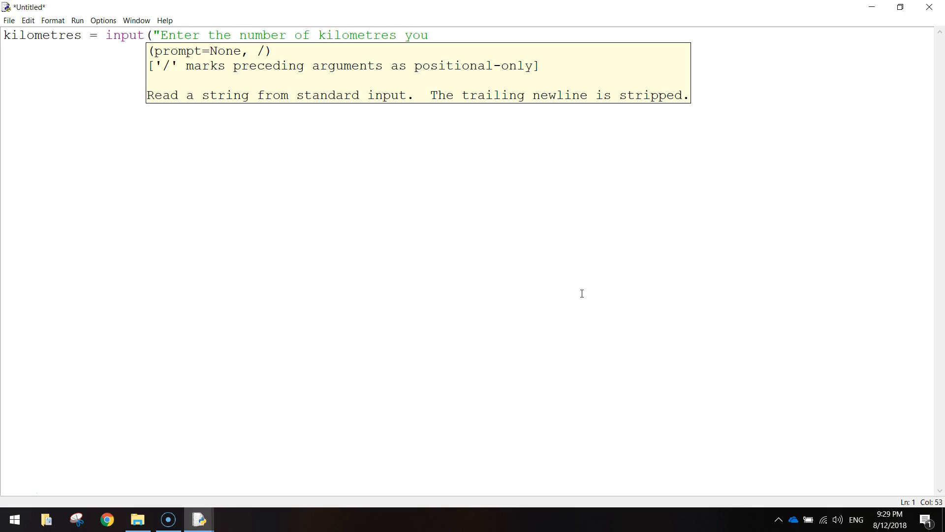
{"action": "type", "text": "wish to convert:"}
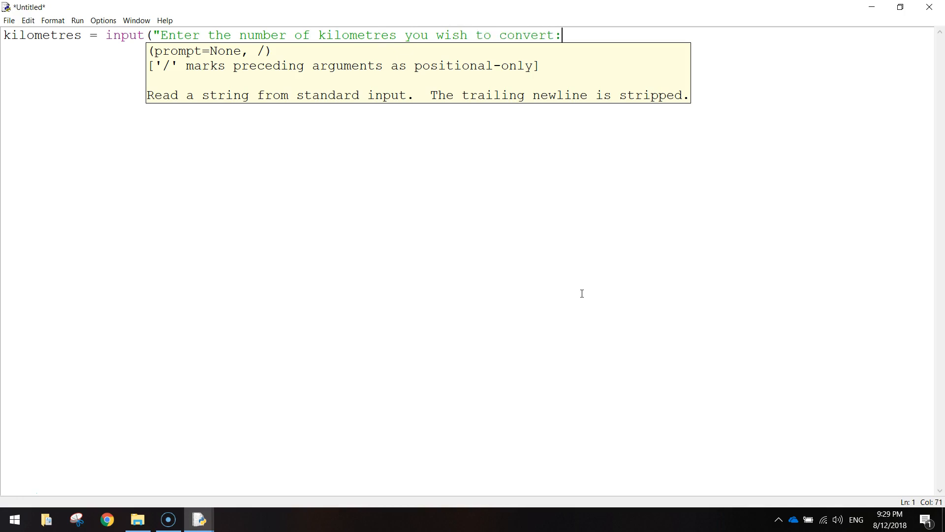
{"action": "type", "text": "\")"}
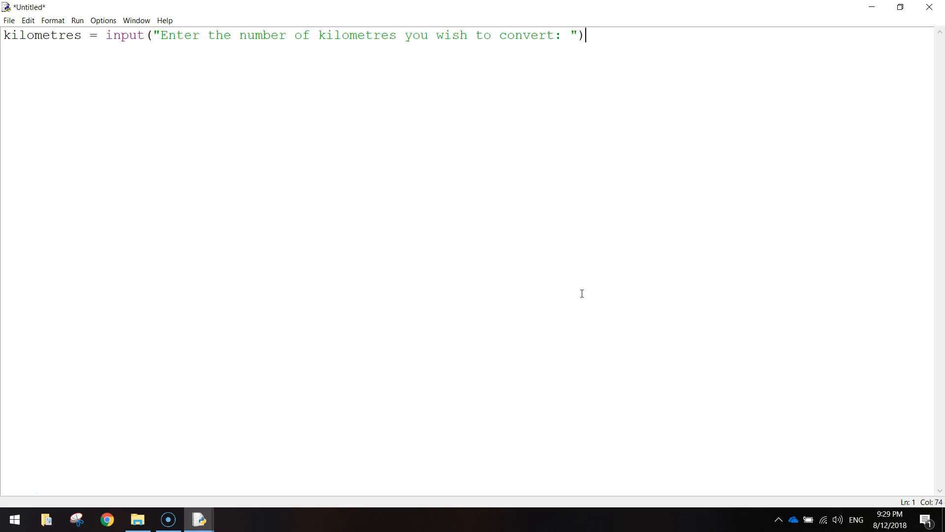
{"action": "mouse_move", "coordinate": [155, 53]}
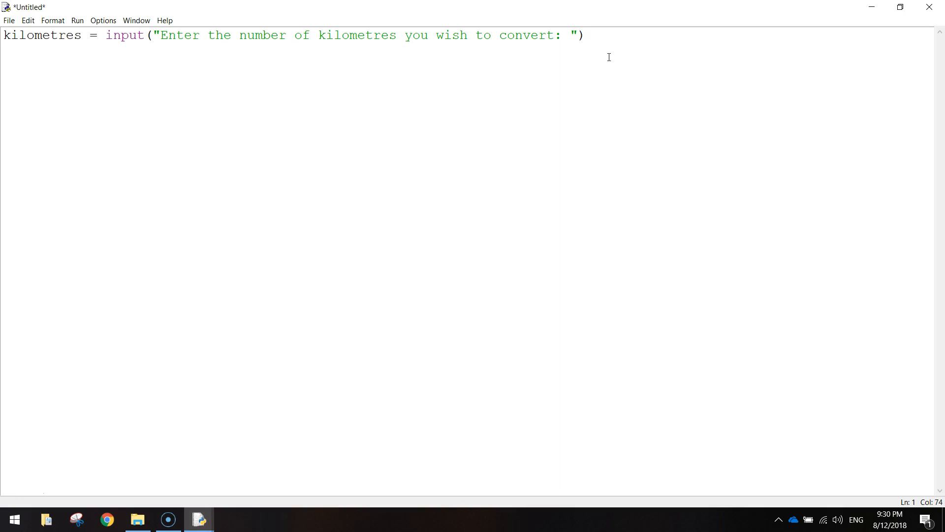
Step: Wrap the input call in int() so kilometres is stored as a whole number
{"action": "left_click", "coordinate": [584, 36]}
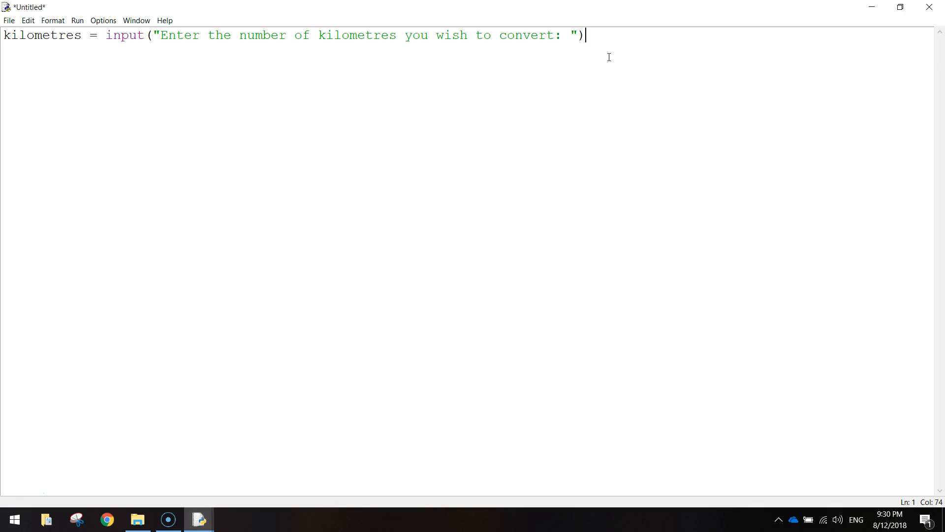
{"action": "mouse_move", "coordinate": [227, 74]}
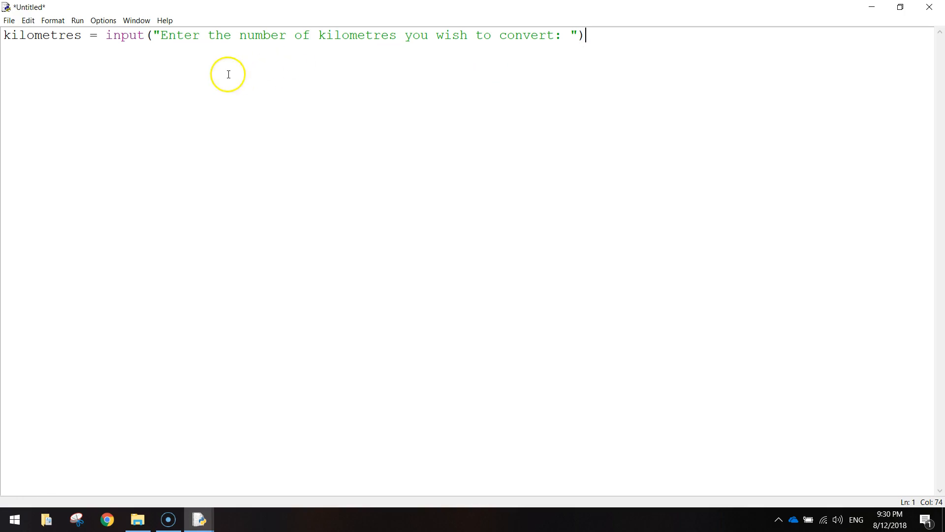
{"action": "left_click", "coordinate": [99, 36]}
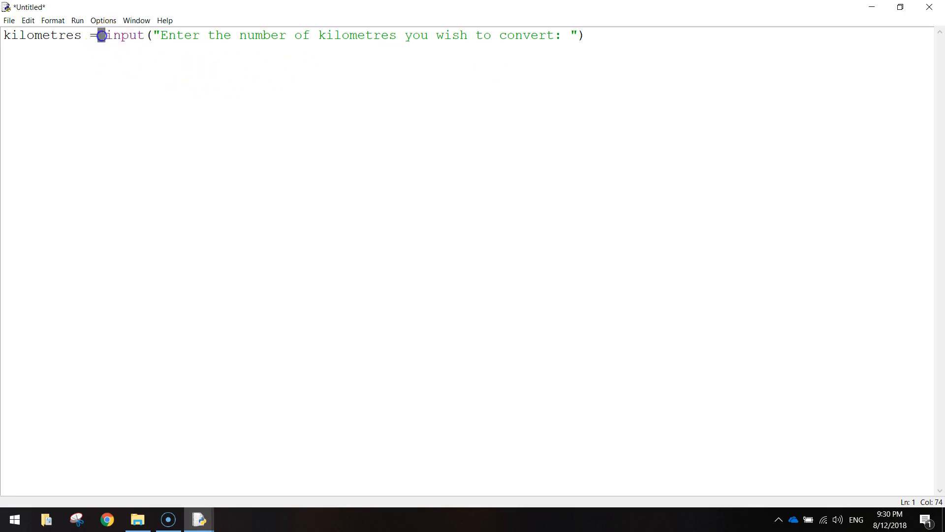
{"action": "type", "text": "int"}
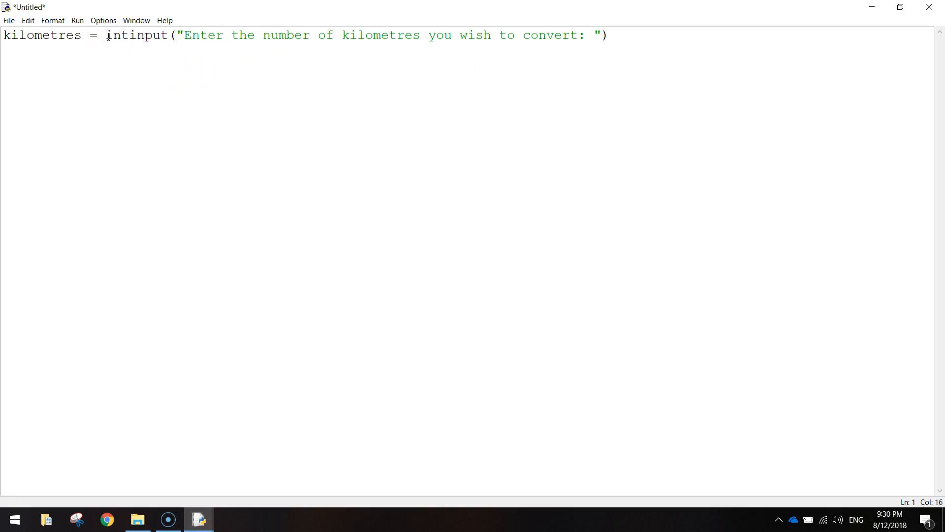
{"action": "type", "text": "("}
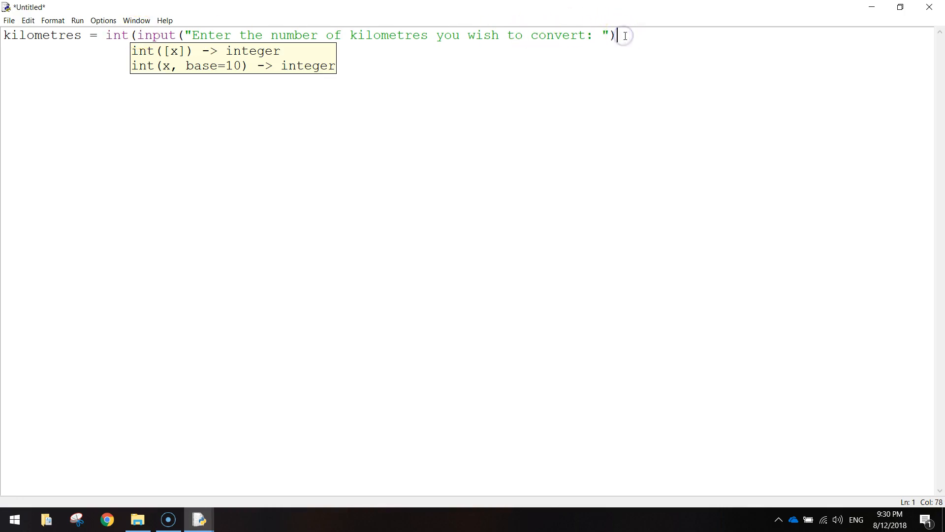
{"action": "type", "text": ")"}
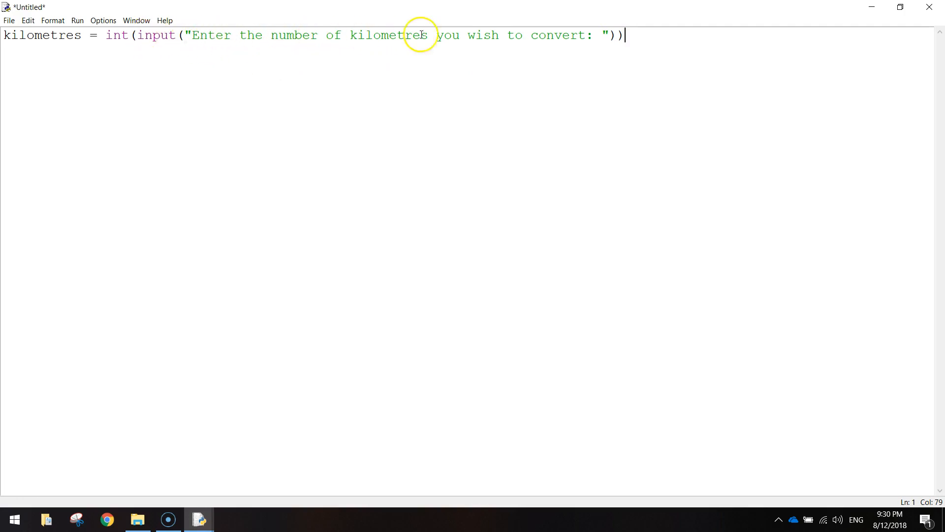
{"action": "mouse_move", "coordinate": [591, 38]}
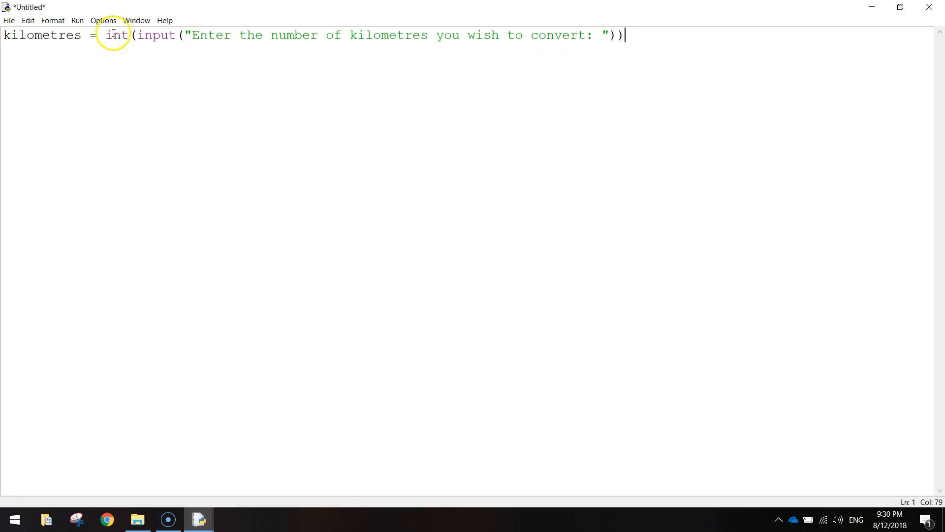
{"action": "mouse_move", "coordinate": [650, 38]}
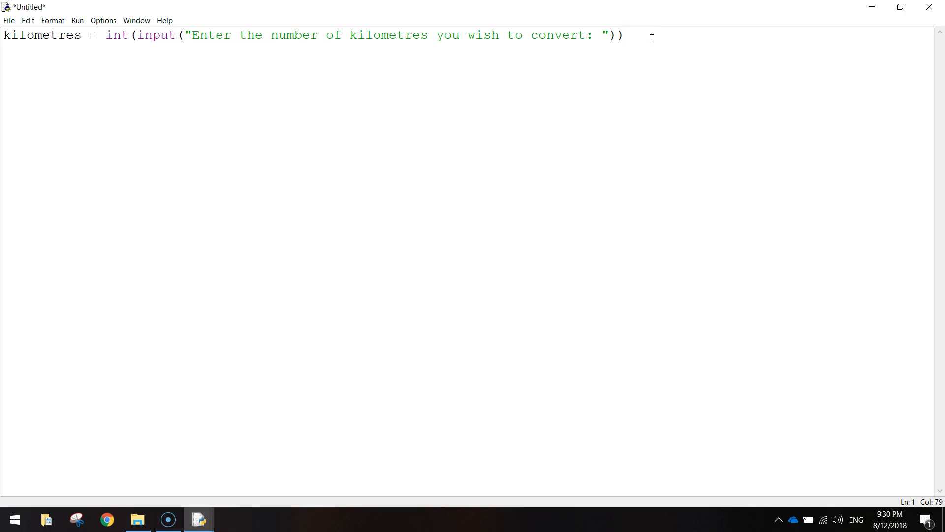
Step: Add the line miles = kilometres / 1.609 below the input line
{"action": "key", "text": "Return"}
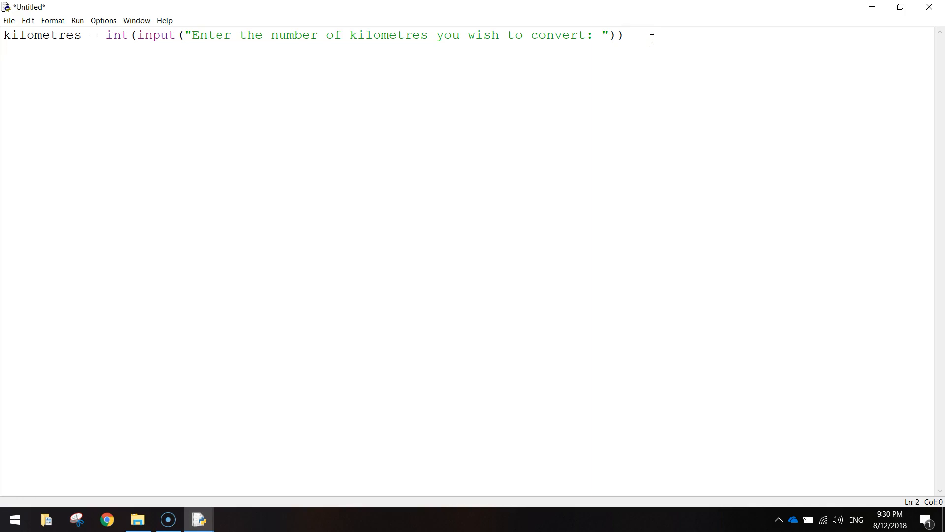
{"action": "type", "text": "mil"}
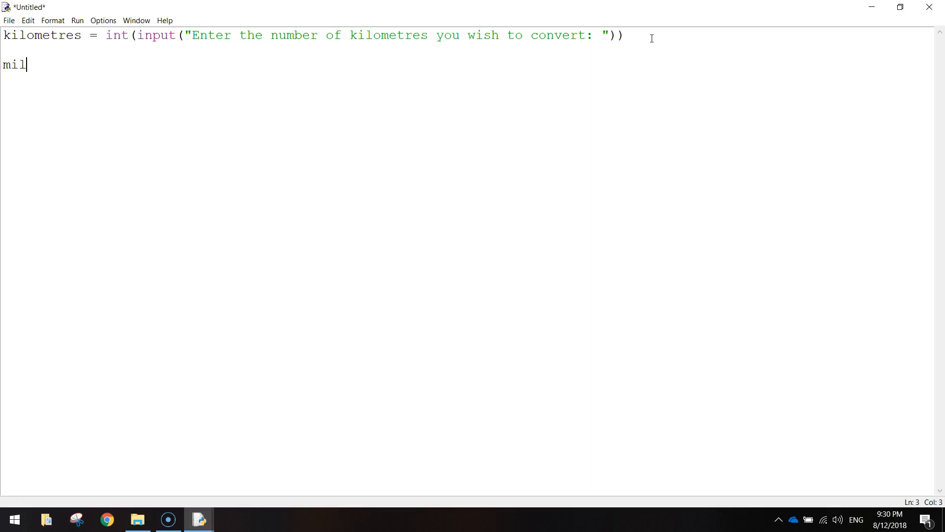
{"action": "type", "text": "es"}
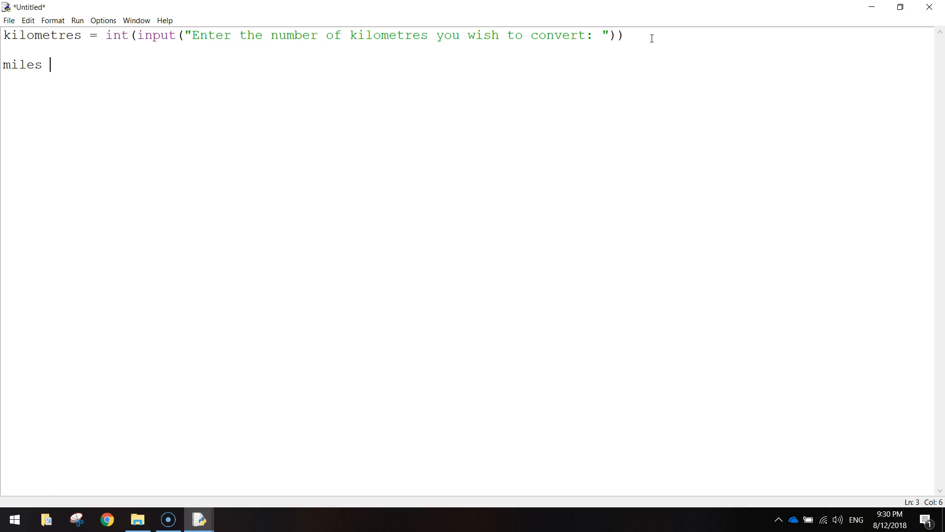
{"action": "type", "text": "= kilo"}
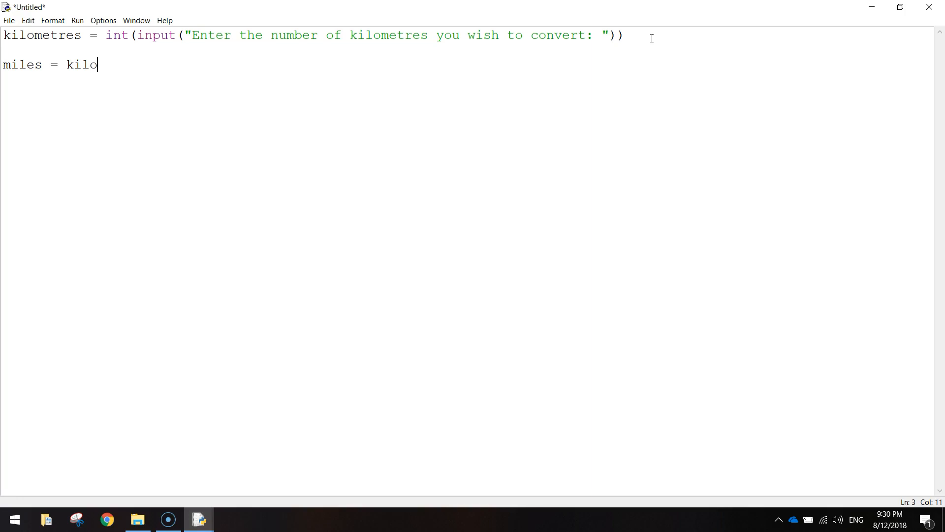
{"action": "type", "text": "metres"}
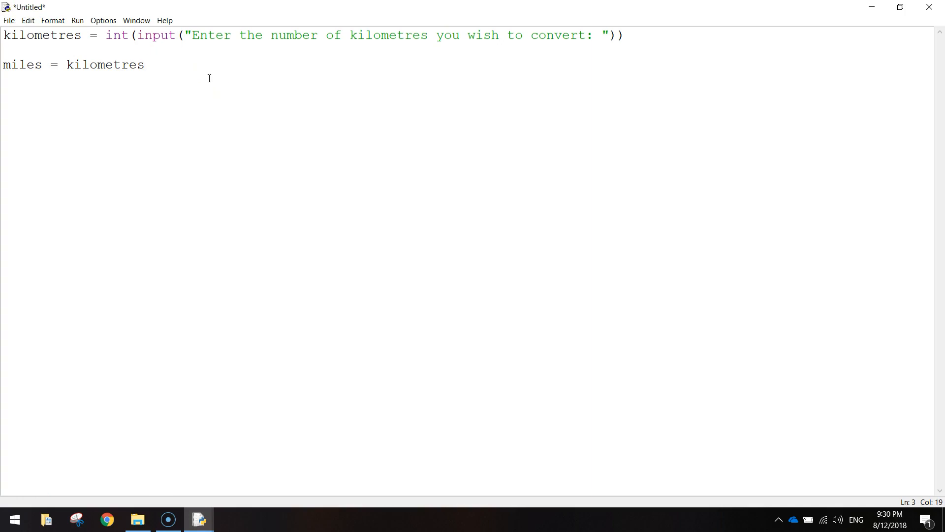
{"action": "type", "text": "/ 1."}
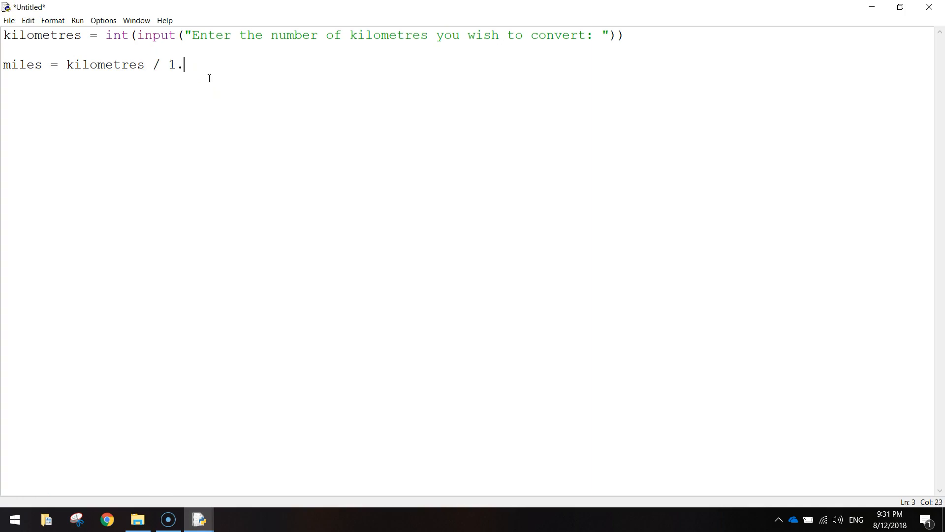
{"action": "type", "text": "609"}
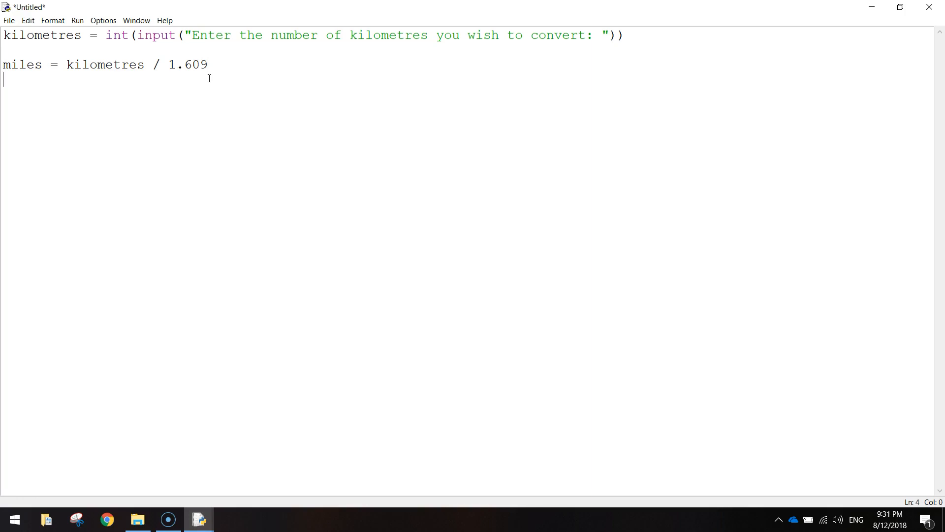
Step: Write print(kilometres, "km converts to", miles as the start of the output line
{"action": "type", "text": "p"}
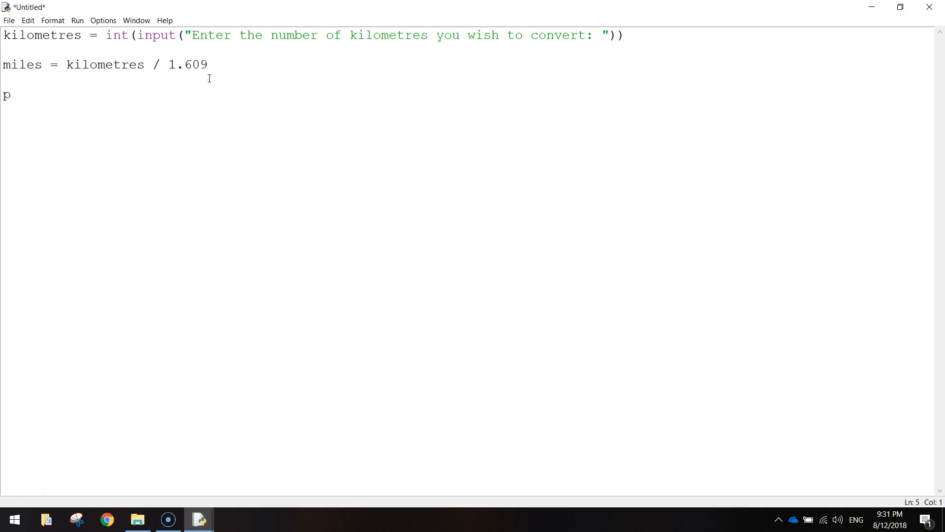
{"action": "type", "text": "rint("}
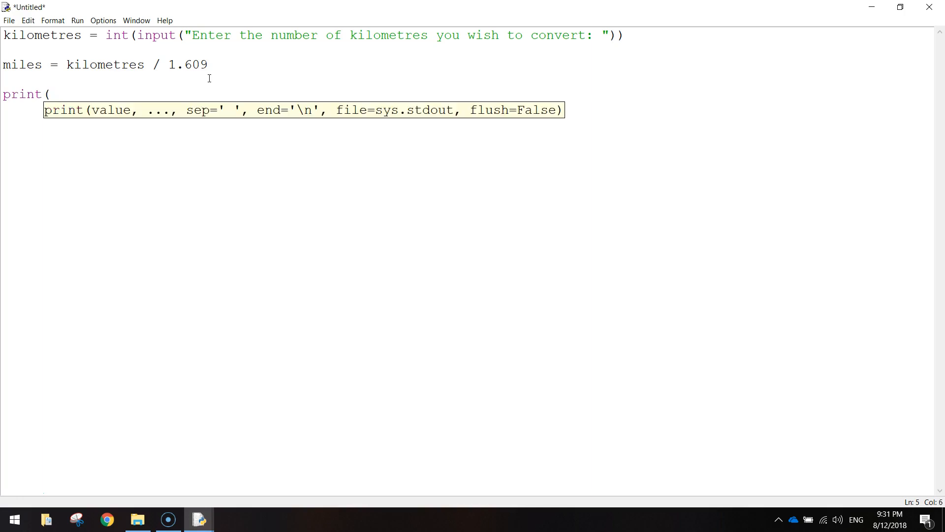
{"action": "type", "text": "kilo"}
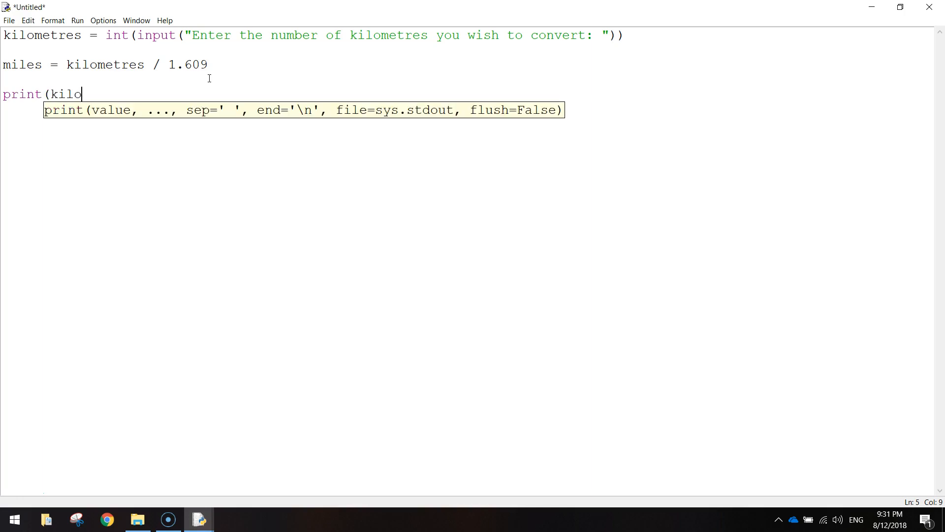
{"action": "type", "text": "metres,"}
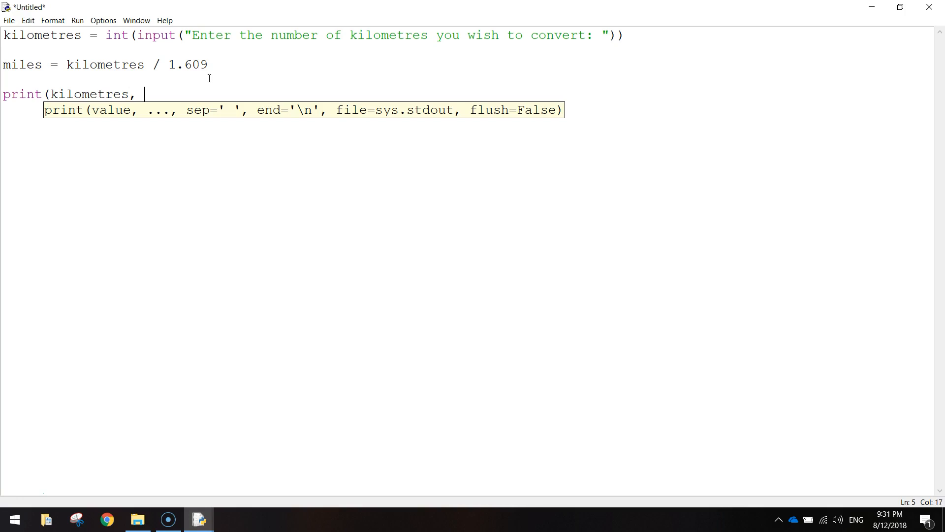
{"action": "type", "text": "\""}
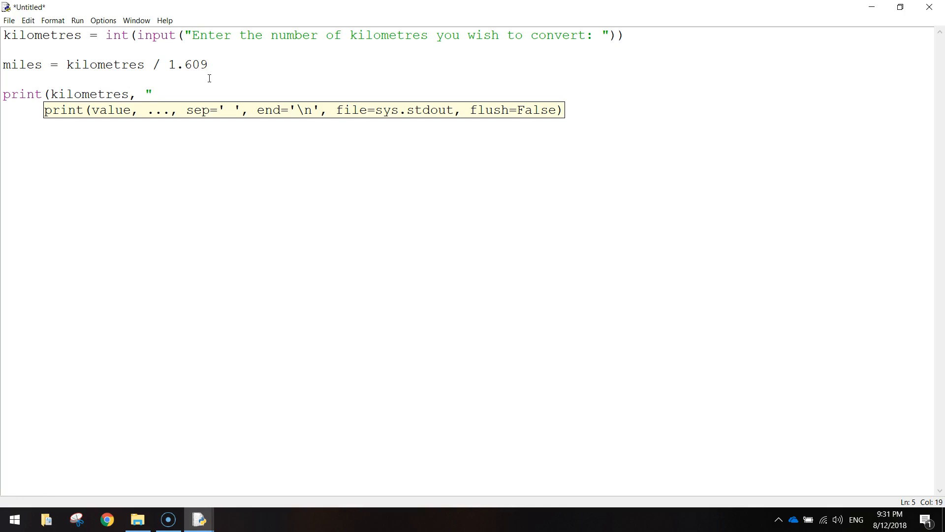
{"action": "type", "text": "km converts to"}
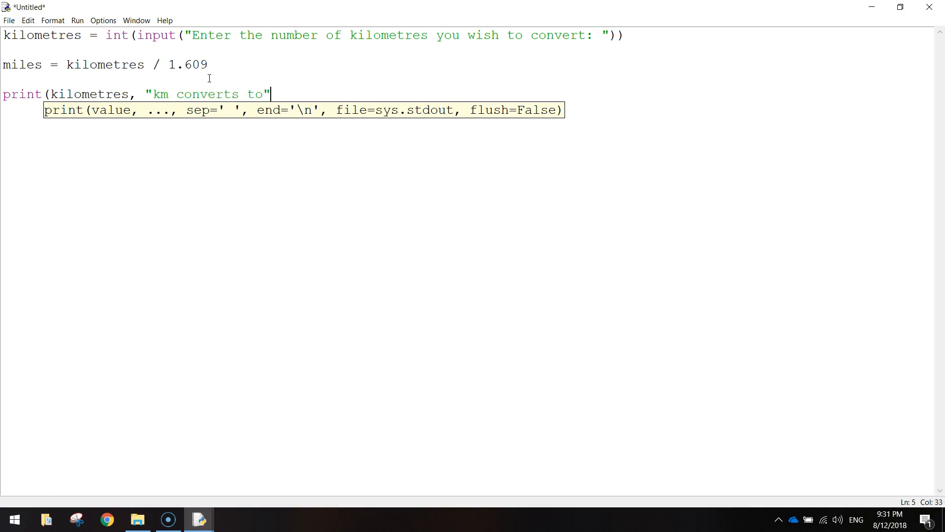
{"action": "key", "text": "right"}
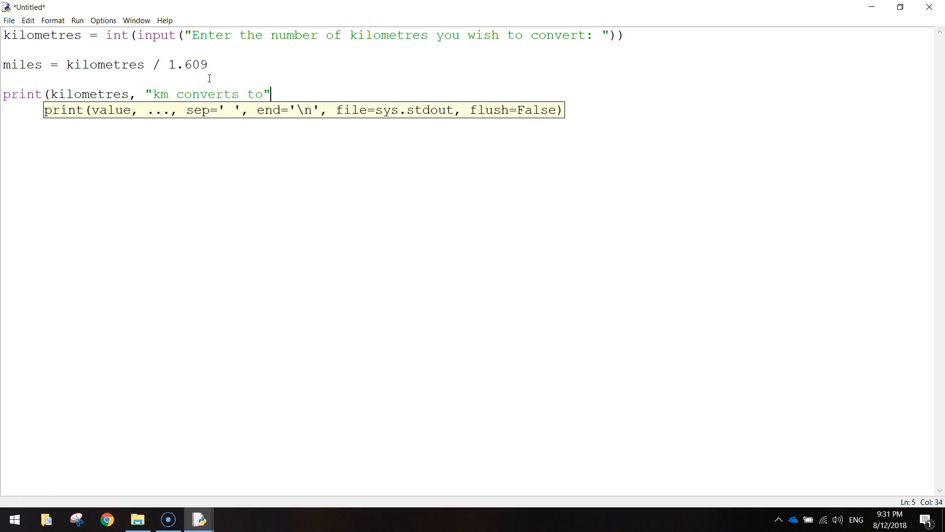
{"action": "type", "text": ", miles"}
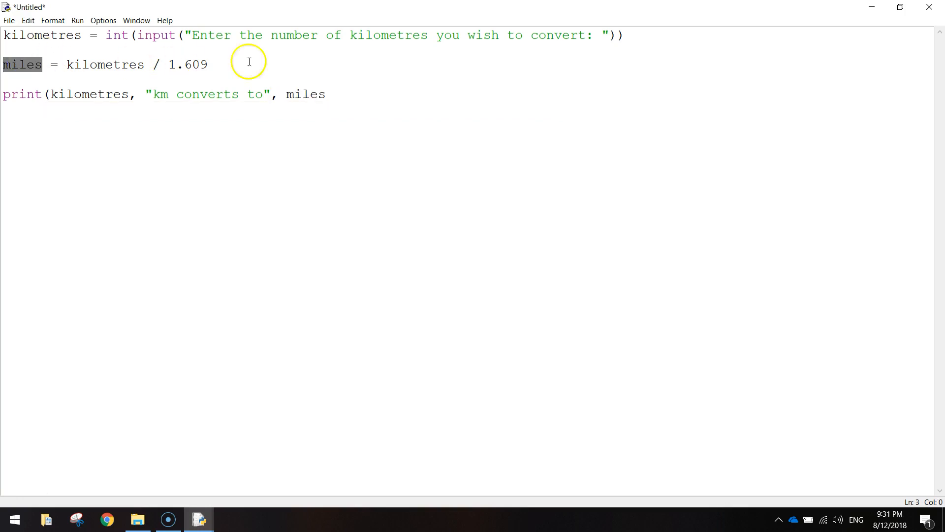
Step: Finish the line with , "miles.") so it reads print(kilometres, "km converts to", miles, "miles.")
{"action": "left_click", "coordinate": [326, 94]}
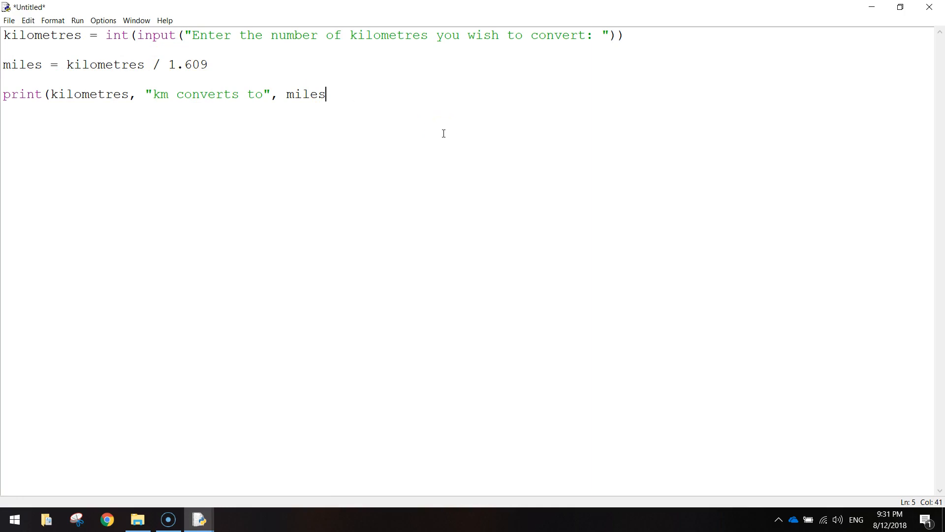
{"action": "type", "text": ", \"mi"}
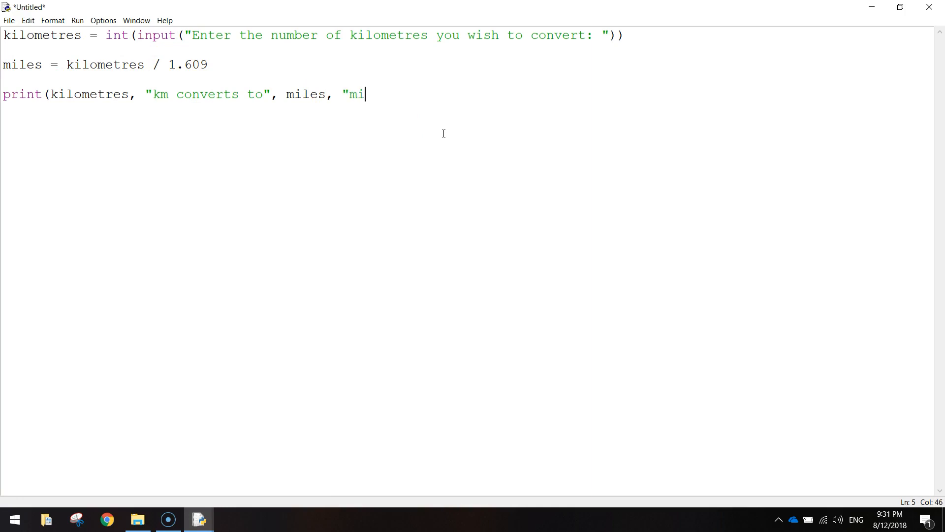
{"action": "type", "text": "les"}
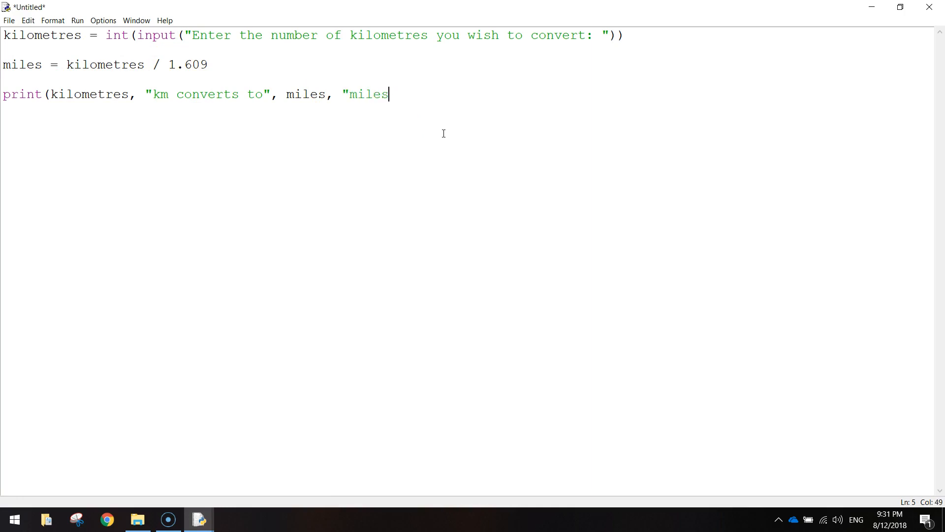
{"action": "type", "text": ".\""}
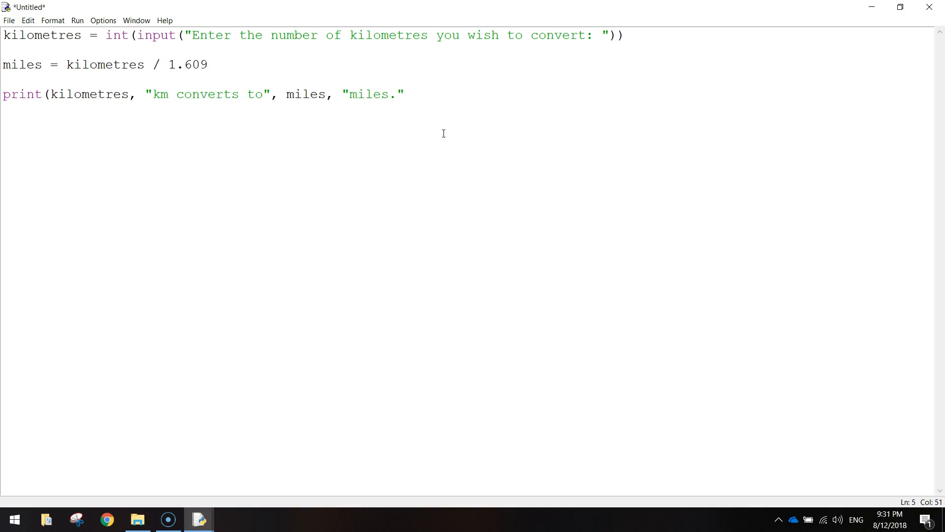
{"action": "type", "text": ")"}
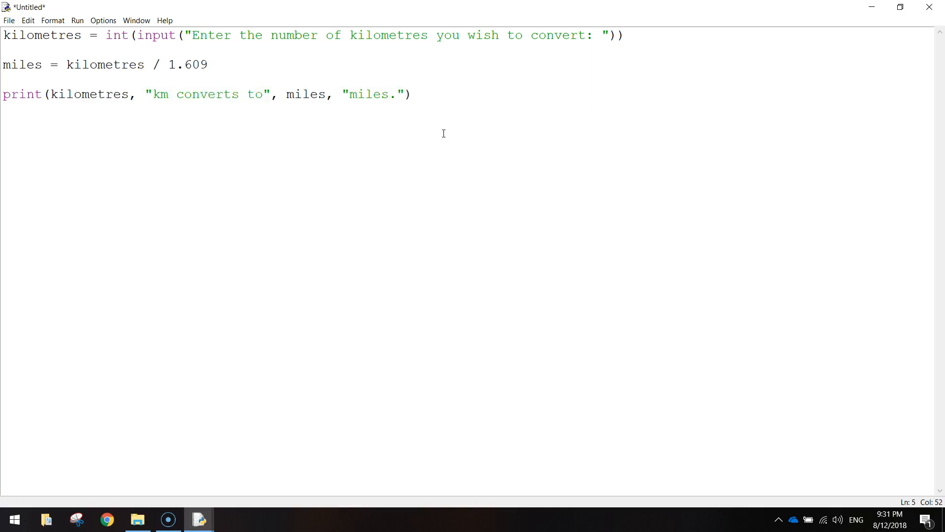
{"action": "mouse_move", "coordinate": [445, 138]}
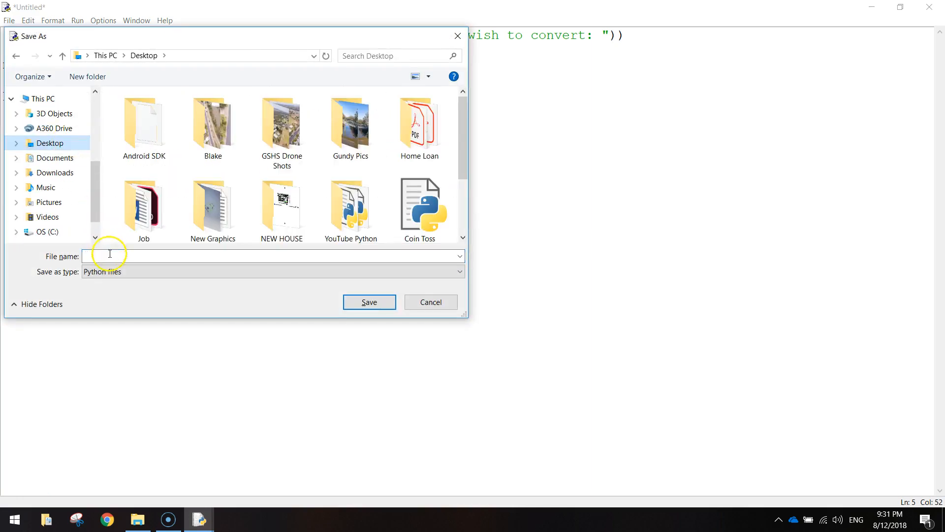
Step: Save the script to the Desktop as Miles to KM.py
{"action": "type", "text": "Miles"}
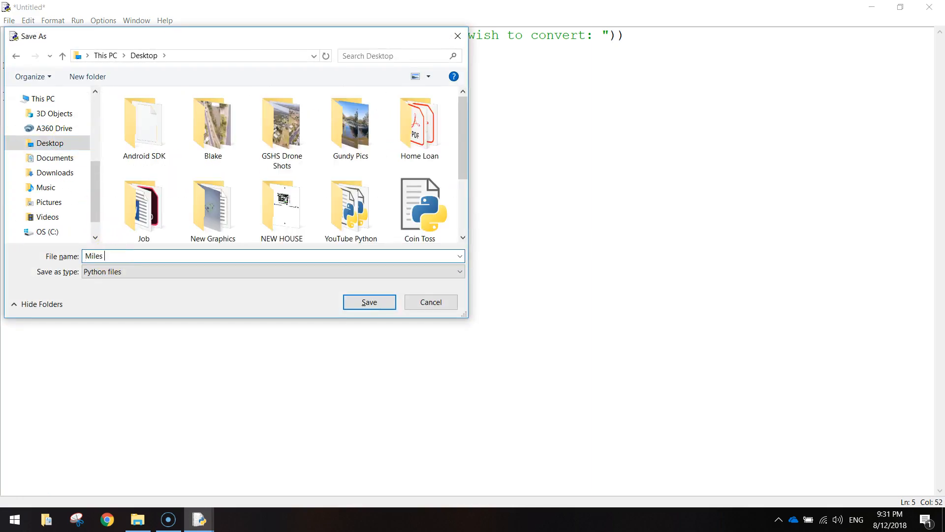
{"action": "left_click", "coordinate": [369, 302]}
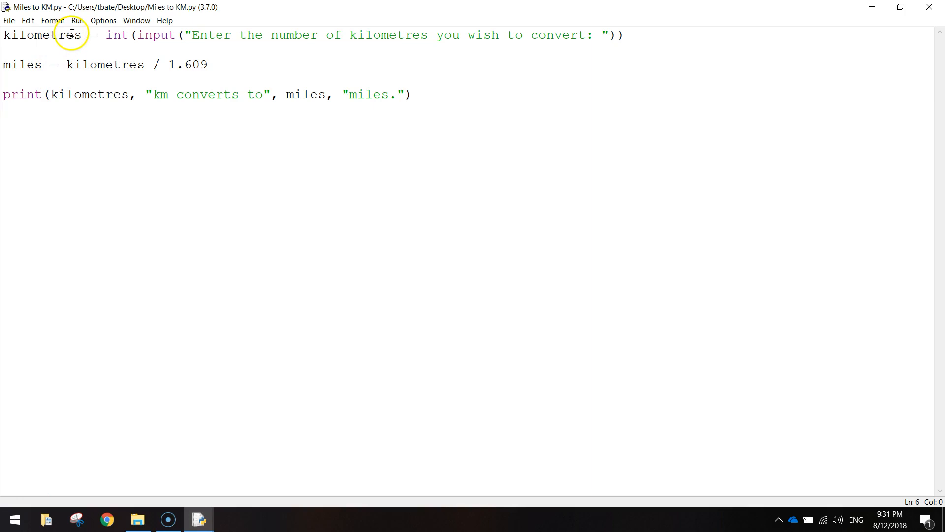
Step: Run the module with 5 kilometres, showing the unrounded 3.107520198881293 miles, then return to the editor
{"action": "left_click", "coordinate": [77, 20]}
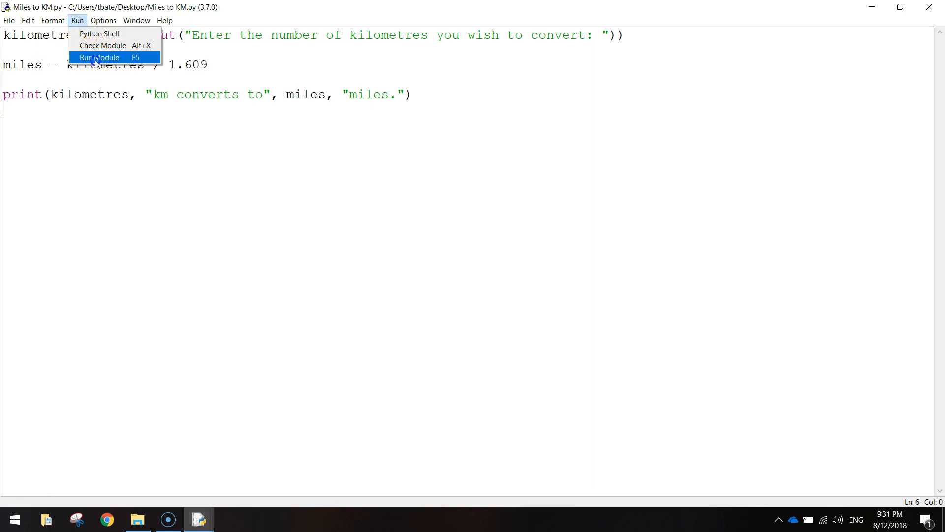
{"action": "left_click", "coordinate": [101, 57]}
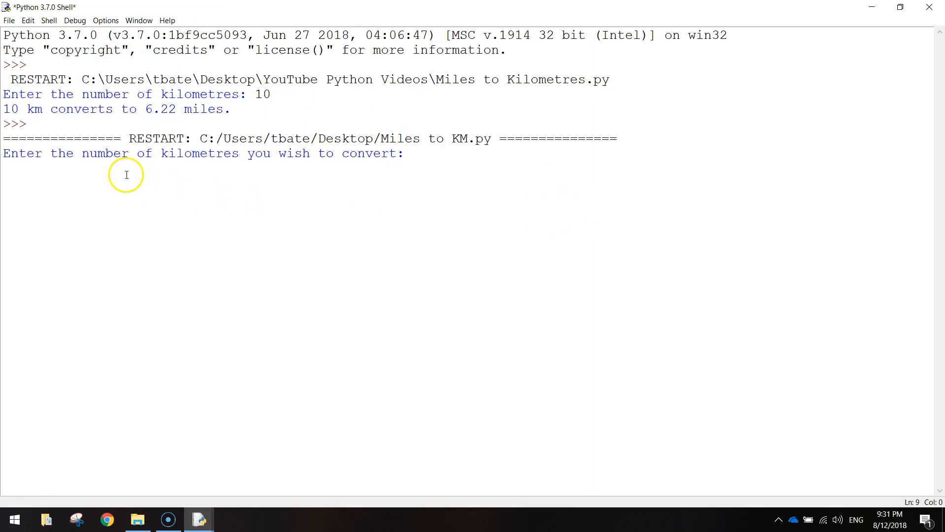
{"action": "mouse_move", "coordinate": [474, 211]}
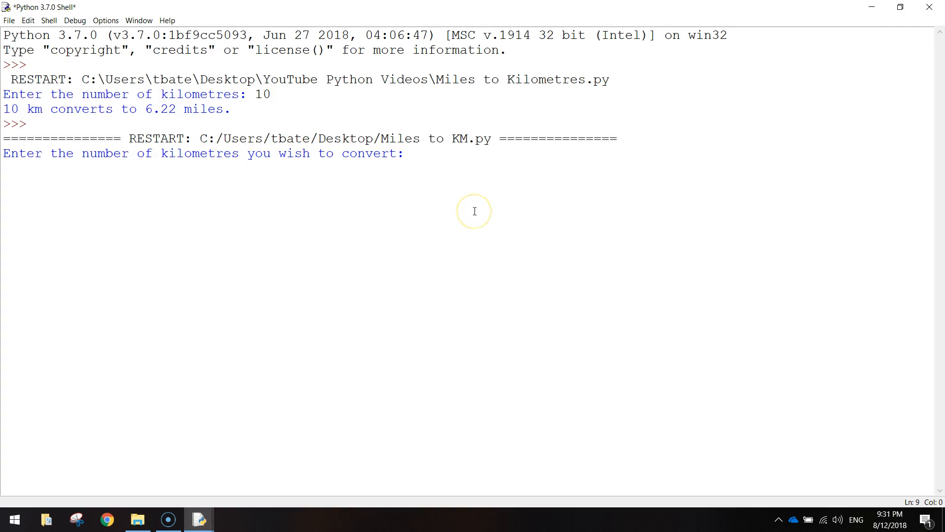
{"action": "type", "text": "5"}
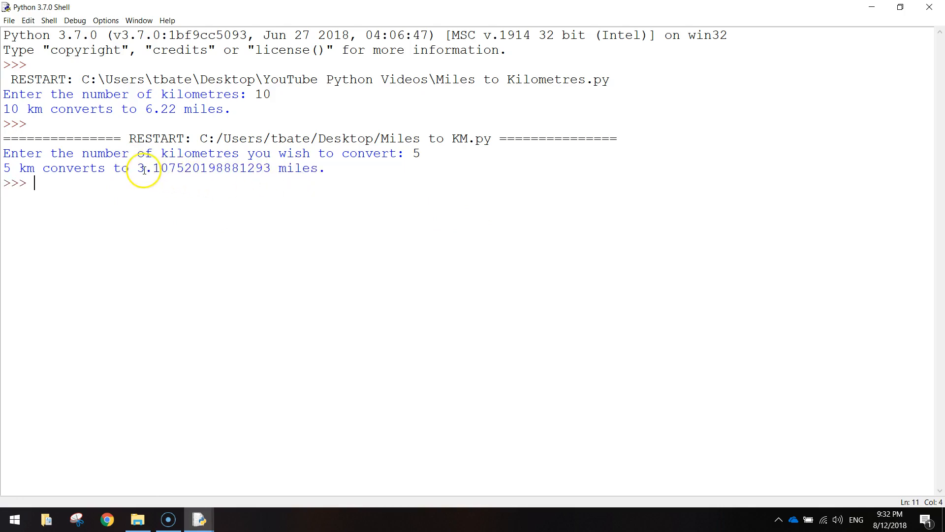
{"action": "double_click", "coordinate": [203, 169]}
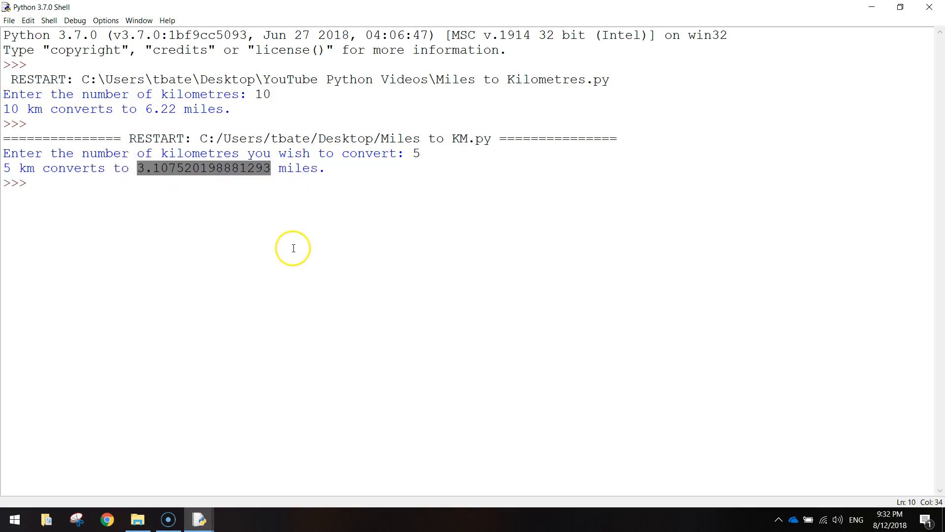
{"action": "mouse_move", "coordinate": [293, 241]}
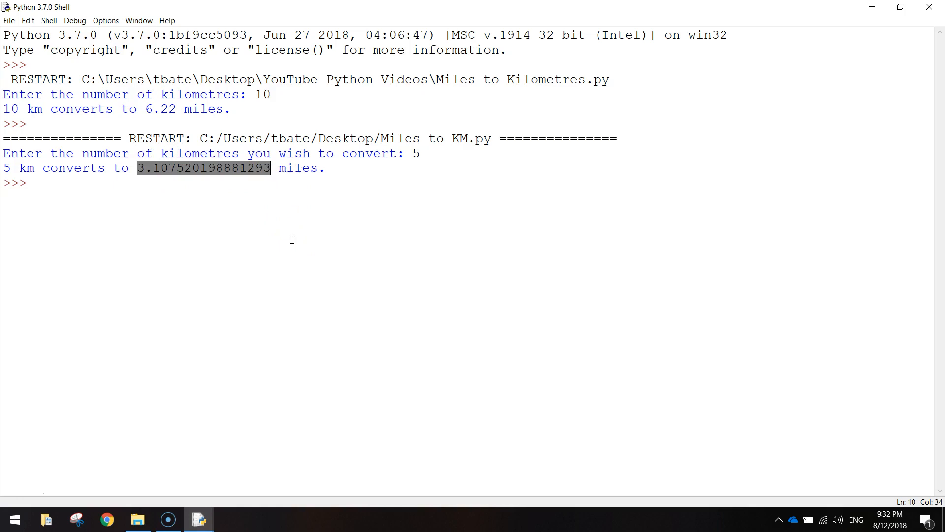
{"action": "left_click", "coordinate": [199, 519]}
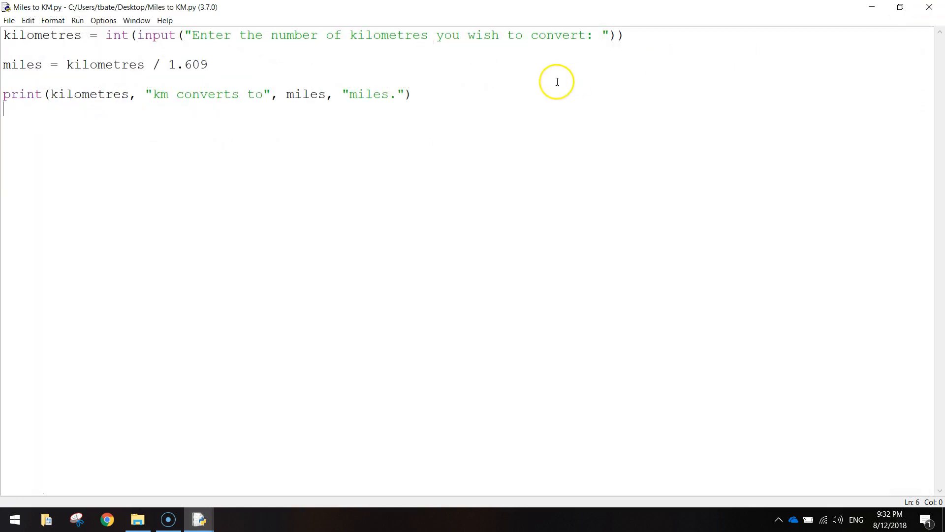
Step: Change the miles line to miles = round(kilometres / 1.609, 2)
{"action": "triple_click", "coordinate": [102, 64]}
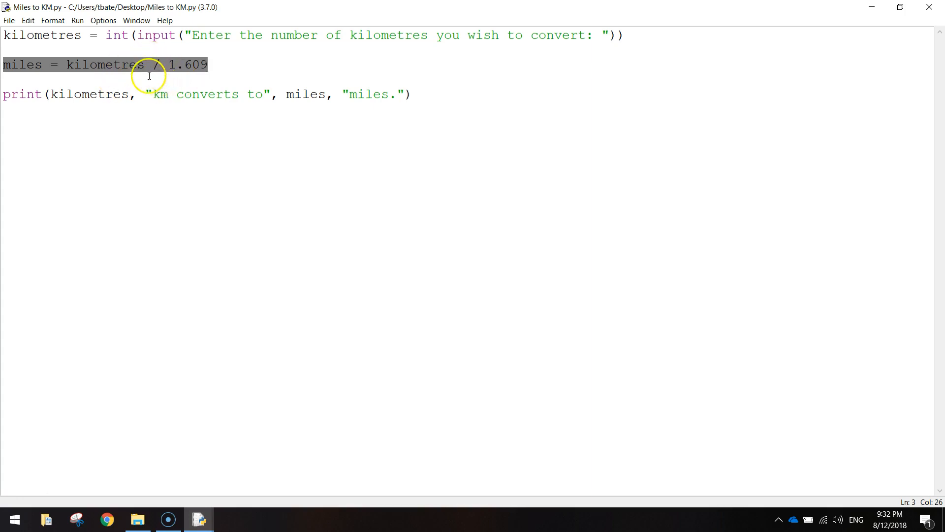
{"action": "left_click", "coordinate": [66, 65]}
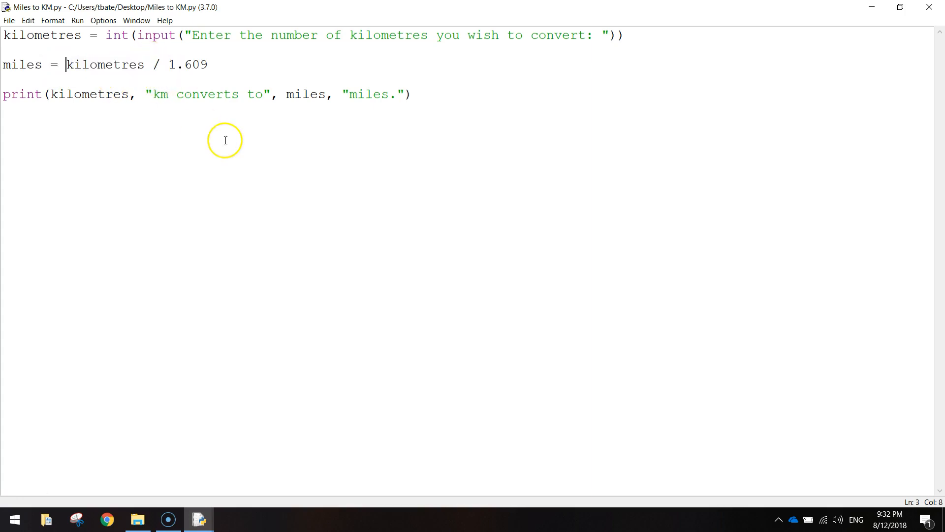
{"action": "type", "text": "round"}
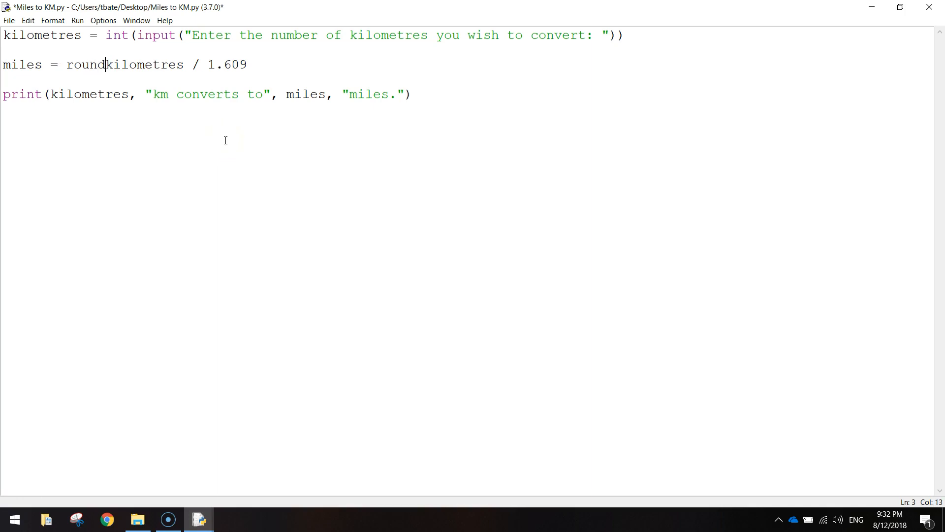
{"action": "type", "text": "("}
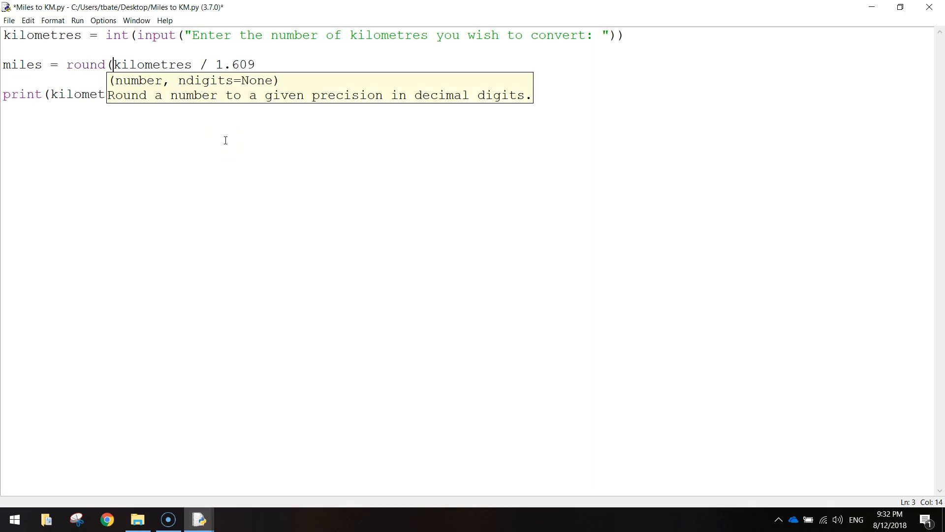
{"action": "left_click", "coordinate": [256, 65]}
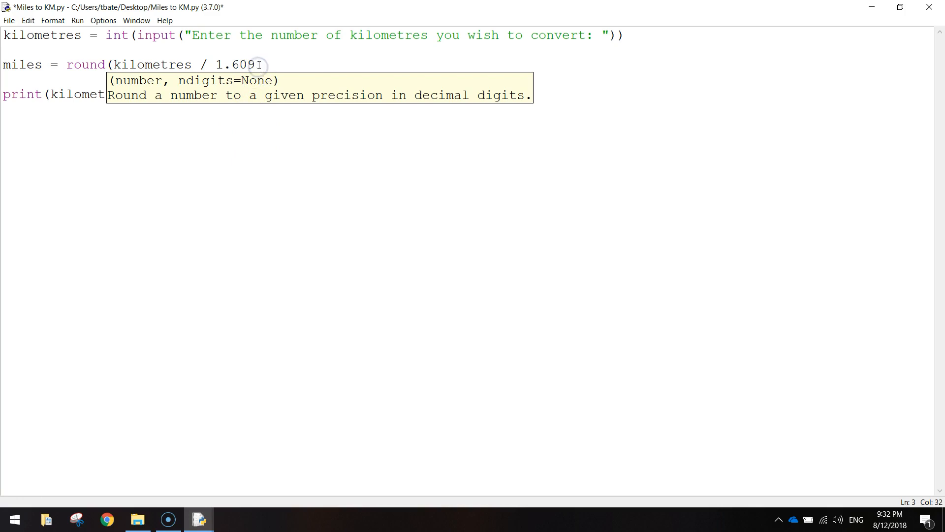
{"action": "type", "text": ","}
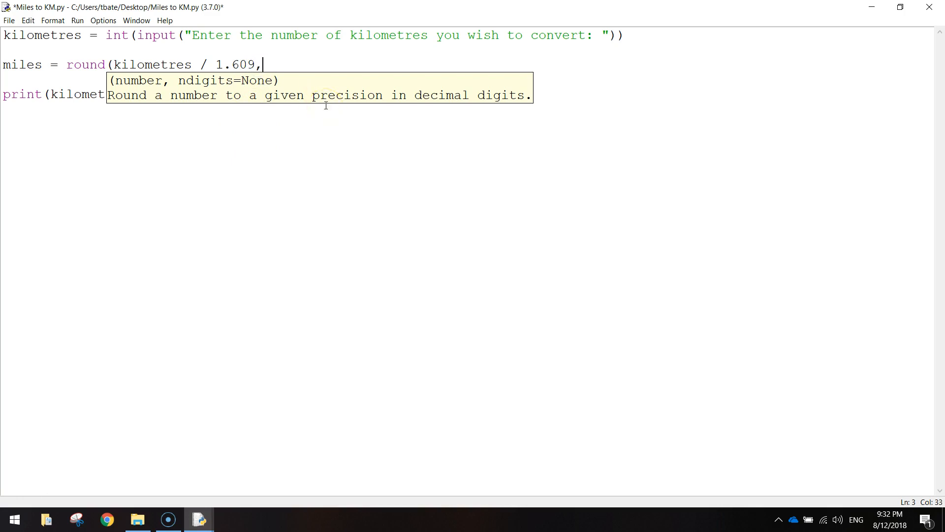
{"action": "type", "text": "2)"}
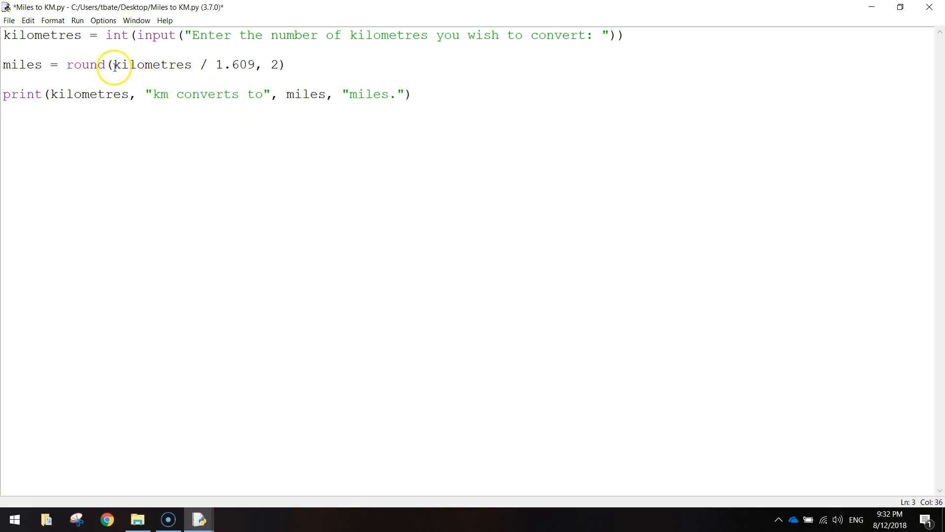
Step: Highlight the rounded division for review and start rerunning the edited script
{"action": "left_click_drag", "start_coordinate": [112, 65], "coordinate": [235, 65]}
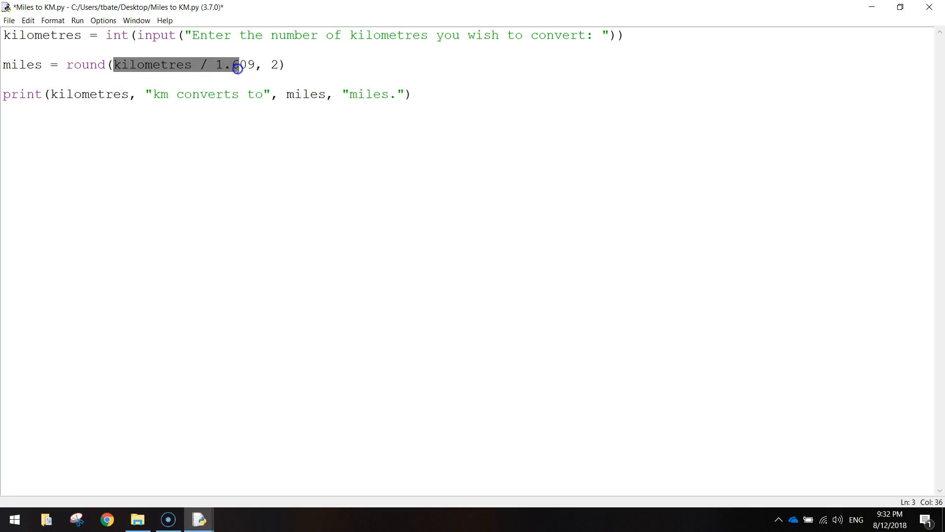
{"action": "left_click", "coordinate": [57, 65]}
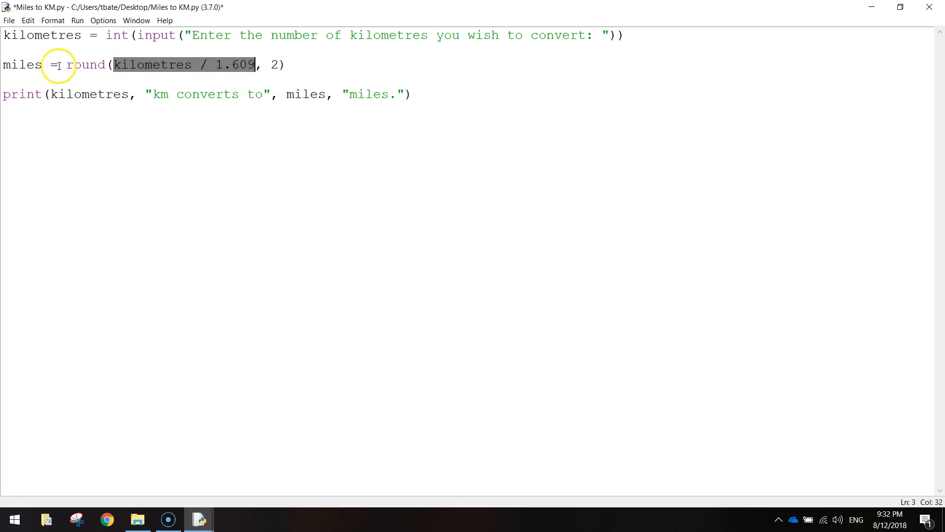
{"action": "left_click", "coordinate": [264, 65]}
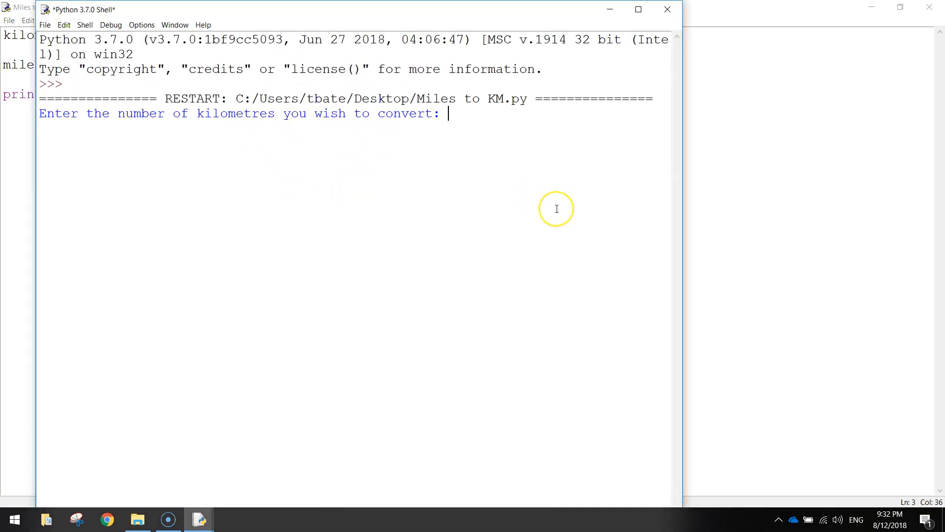
Step: Enter 20 kilometres, confirming the rounded result 12.43 miles
{"action": "type", "text": "20"}
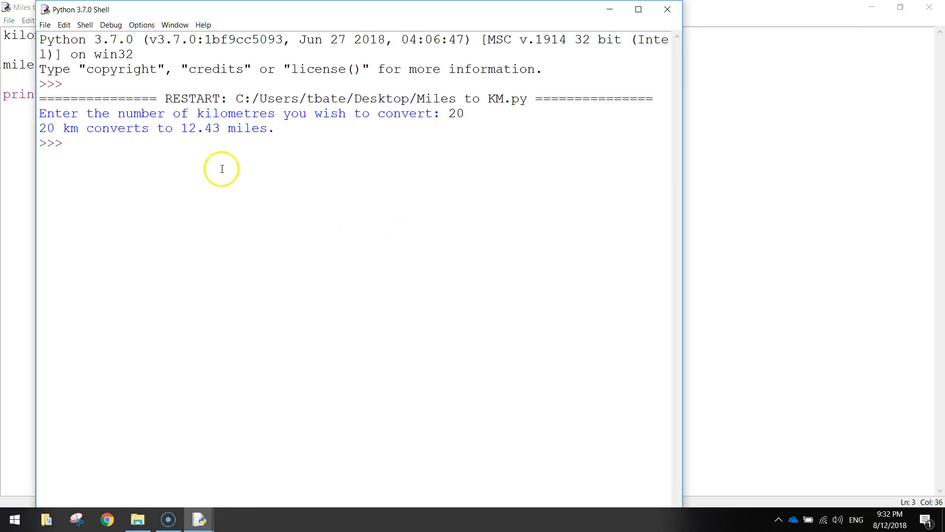
{"action": "double_click", "coordinate": [200, 128]}
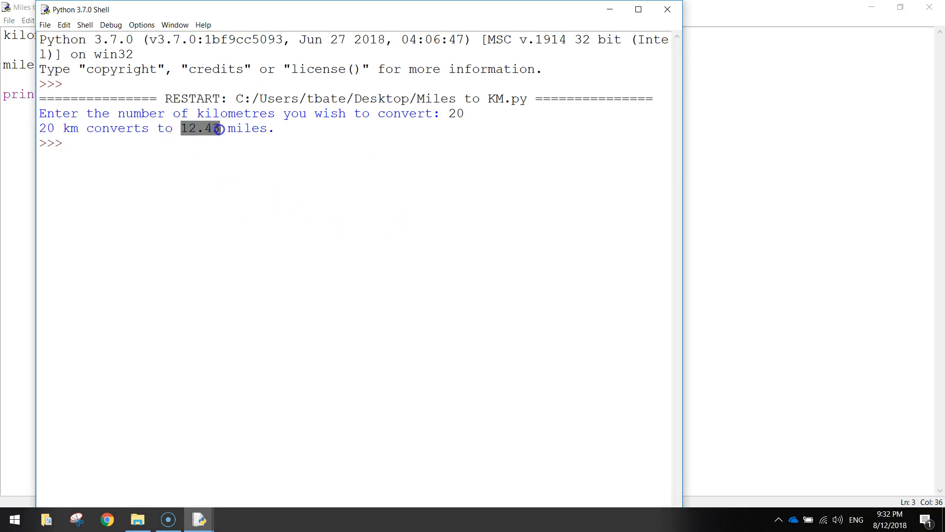
{"action": "left_click", "coordinate": [296, 148]}
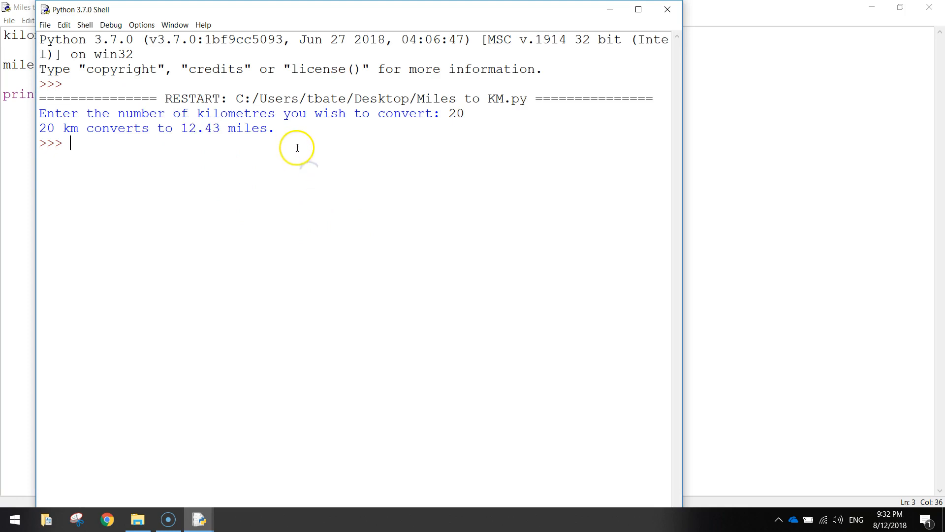
{"action": "mouse_move", "coordinate": [682, 11]}
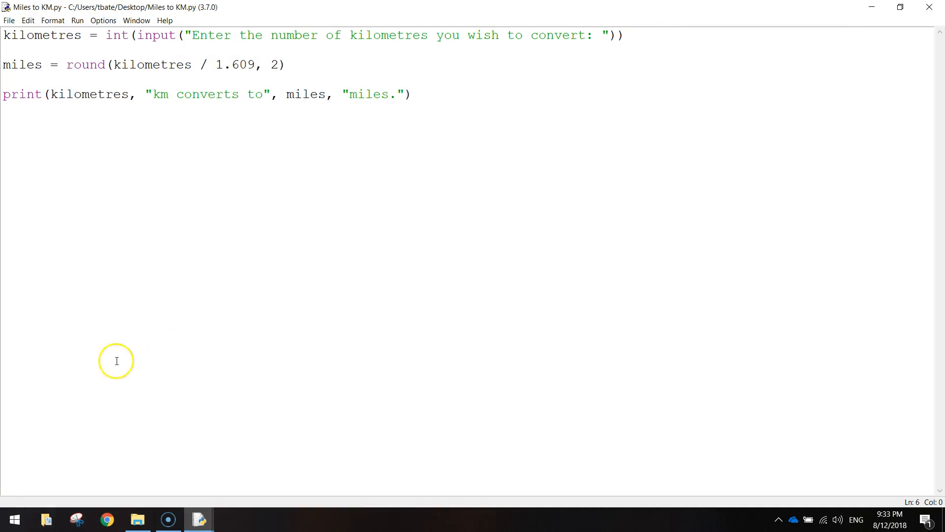
{"action": "mouse_move", "coordinate": [25, 498]}
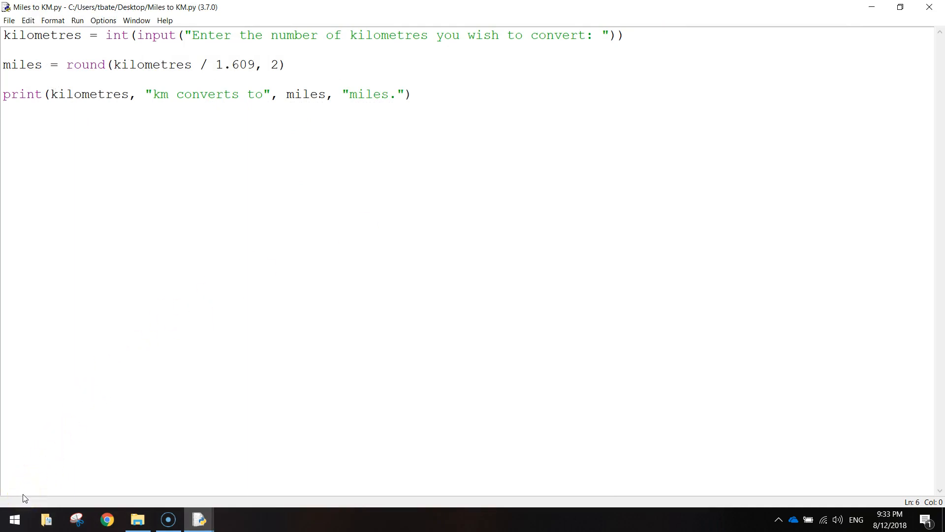